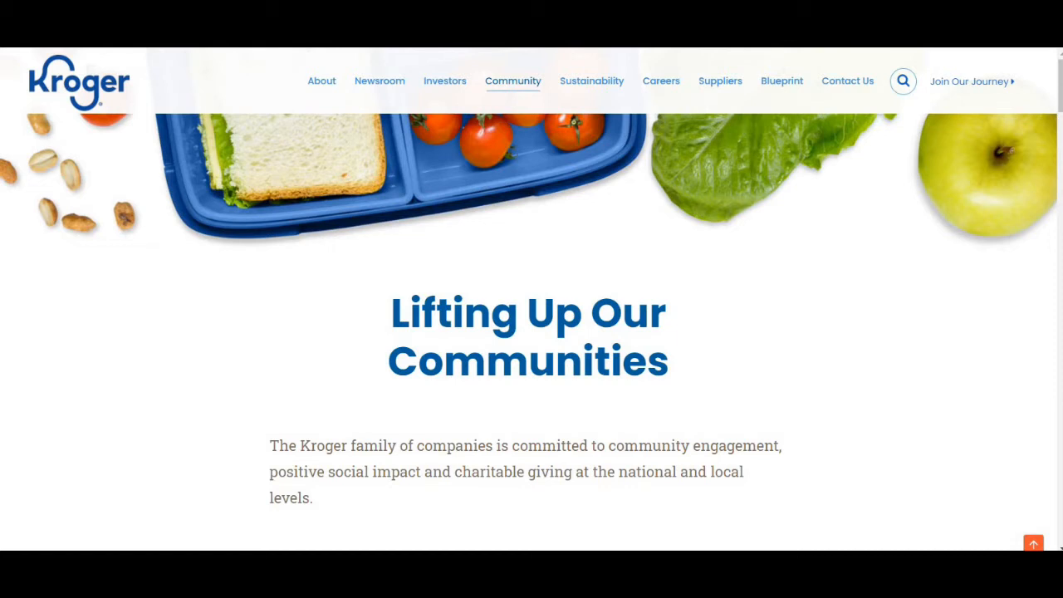
# Step: Sign in with the account username and password to reach the request Home Page
pyautogui.scroll(-3)
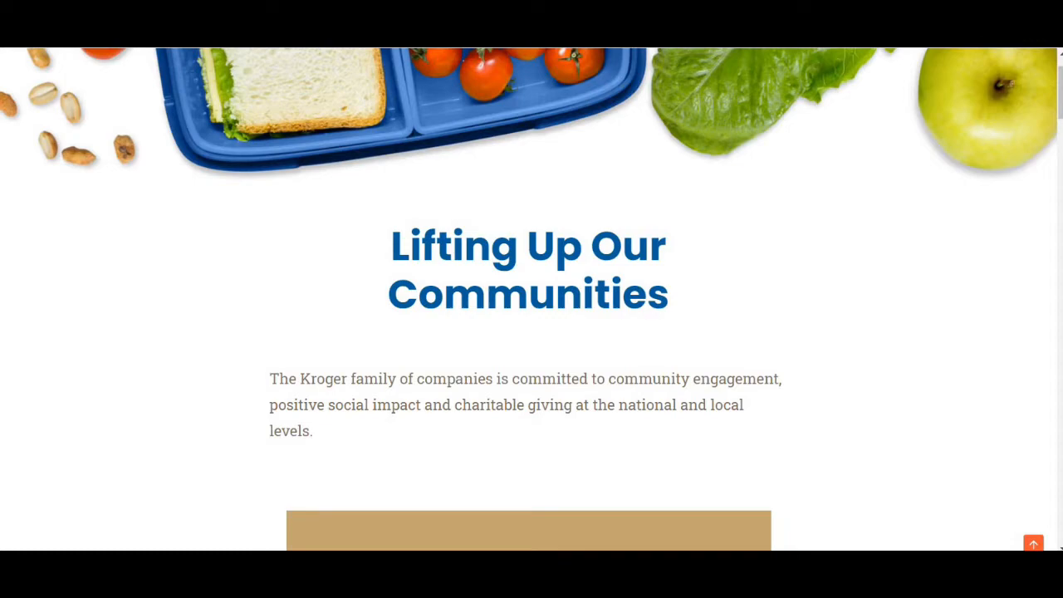
pyautogui.scroll(-3)
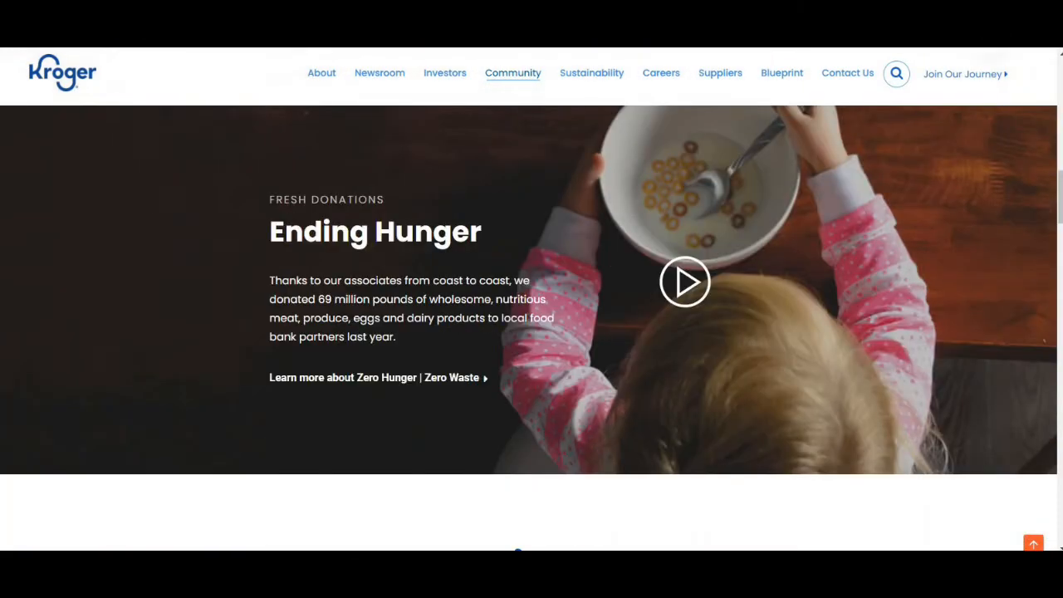
pyautogui.scroll(-3)
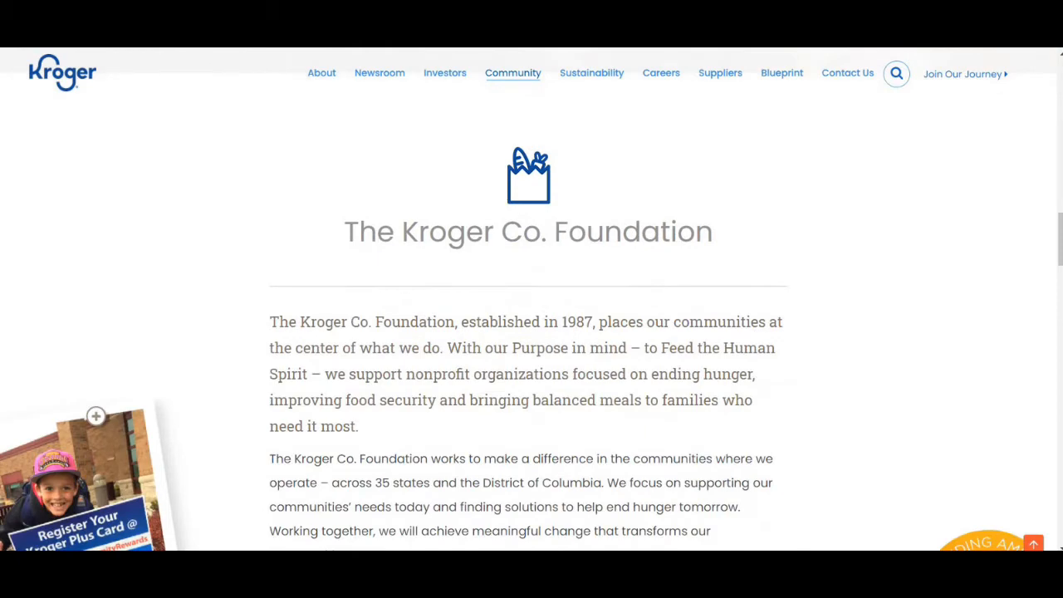
pyautogui.scroll(-3)
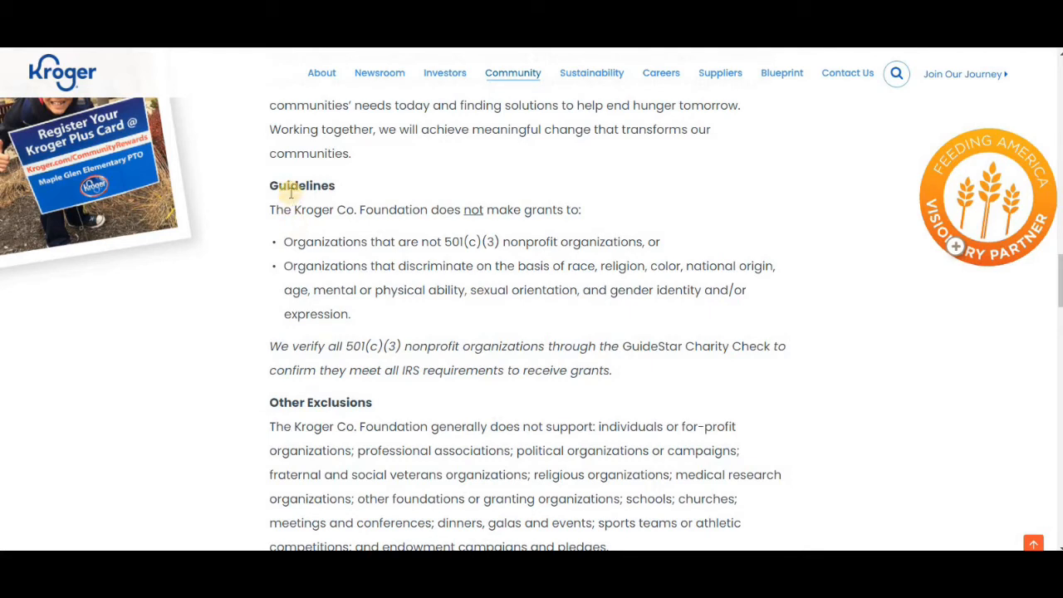
pyautogui.moveTo(467, 213)
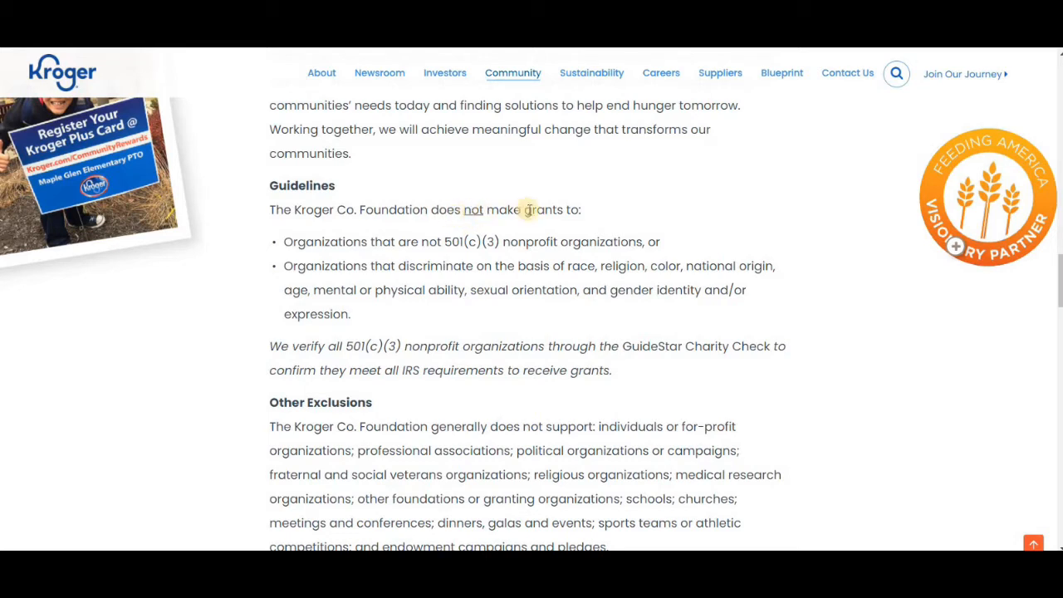
pyautogui.moveTo(528, 259)
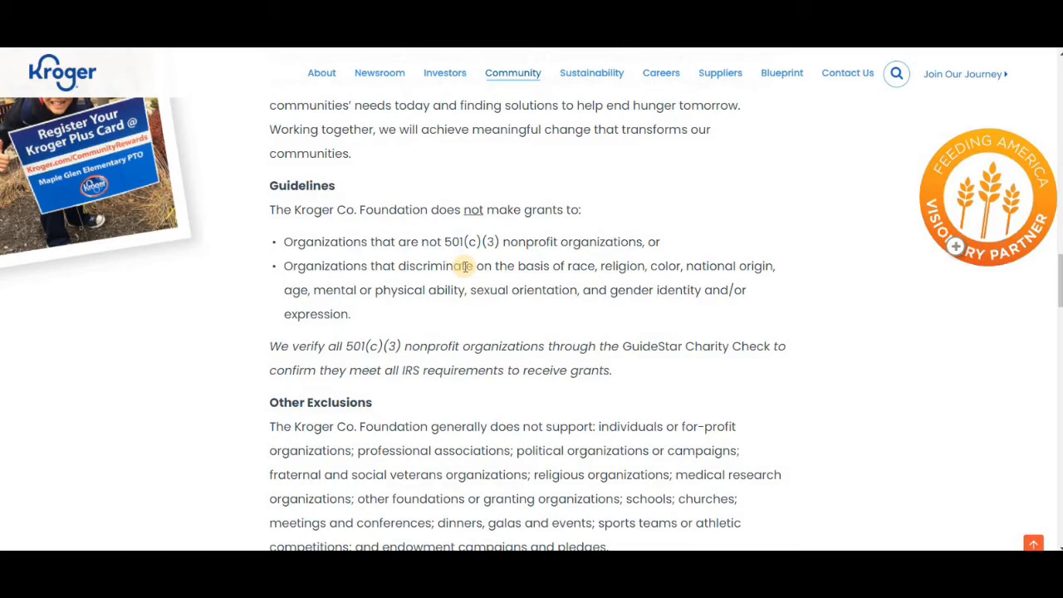
pyautogui.moveTo(430, 358)
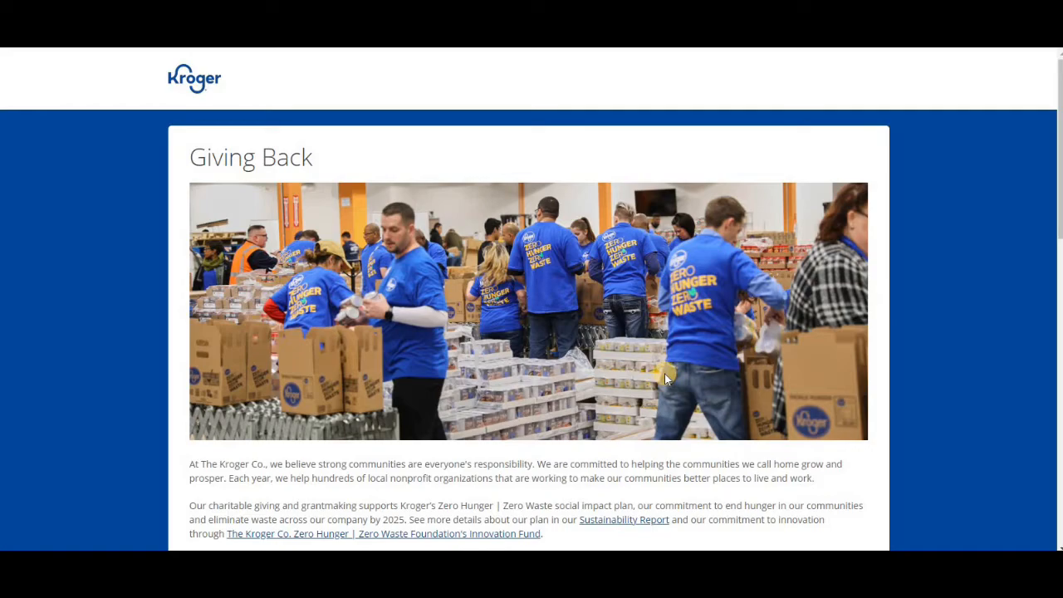
pyautogui.scroll(-3)
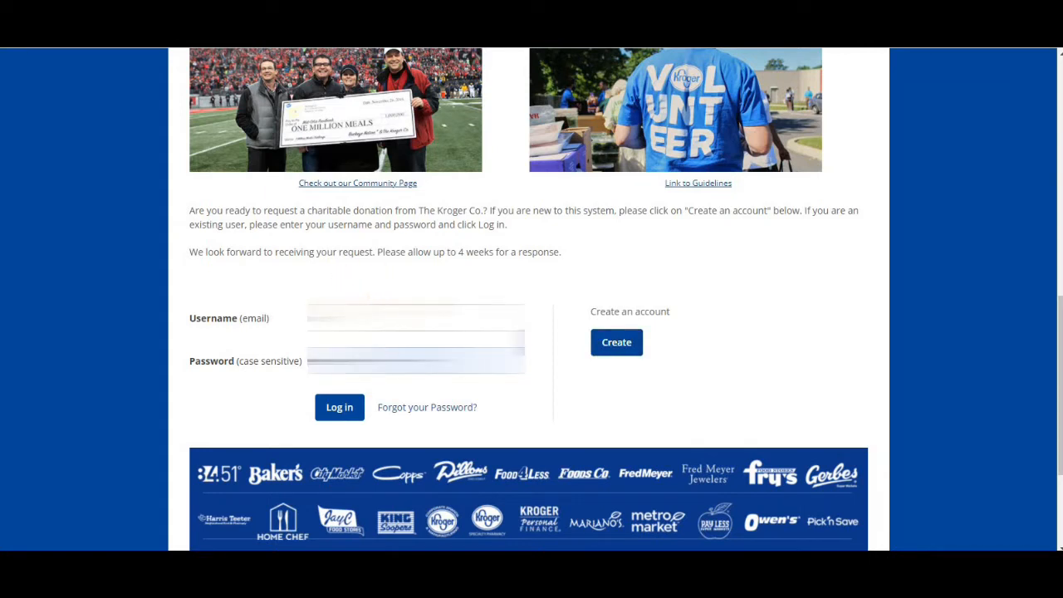
pyautogui.click(338, 407)
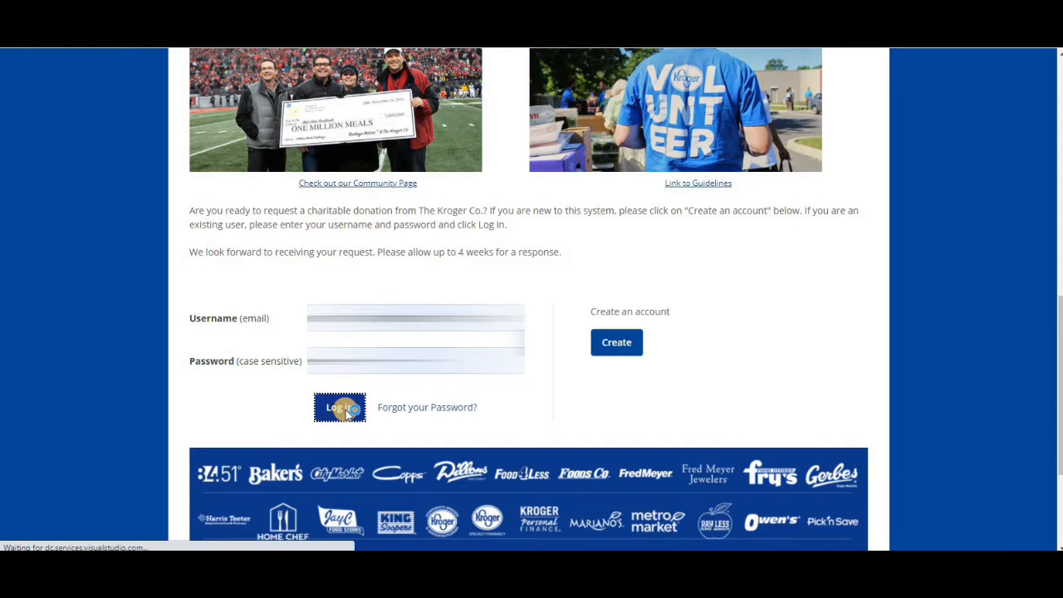
pyautogui.click(338, 407)
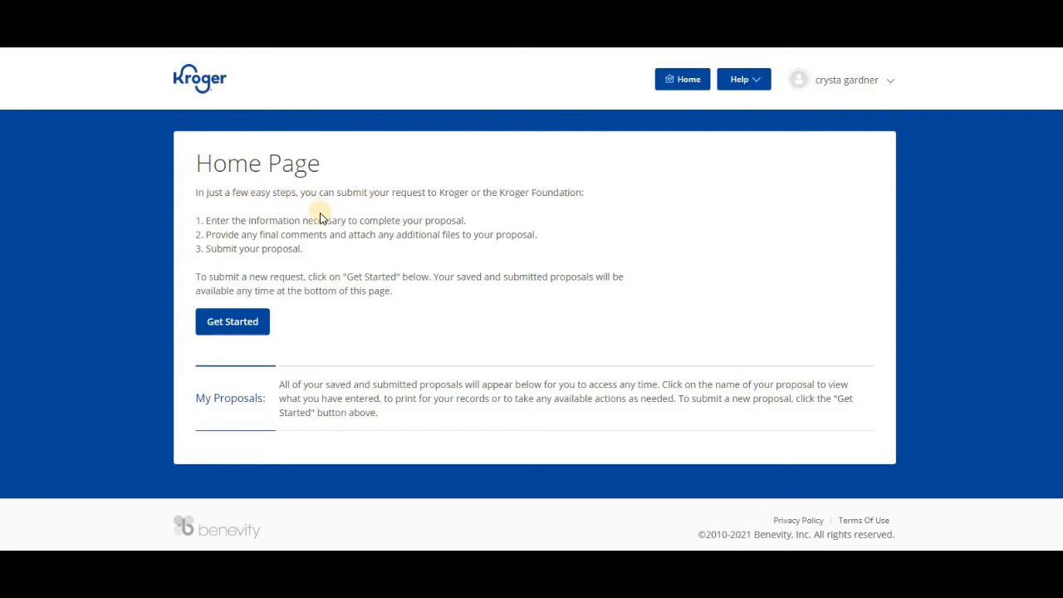
# Step: Begin a new request answering Yes to 501(c)(3) status and '4 weeks or more' for the decision
pyautogui.click(232, 322)
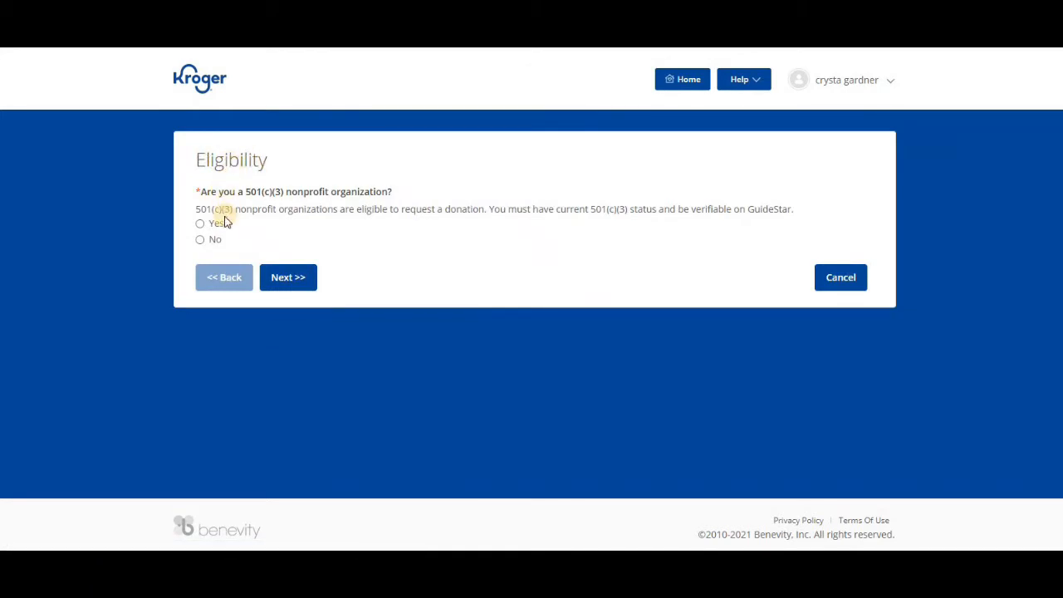
pyautogui.click(199, 222)
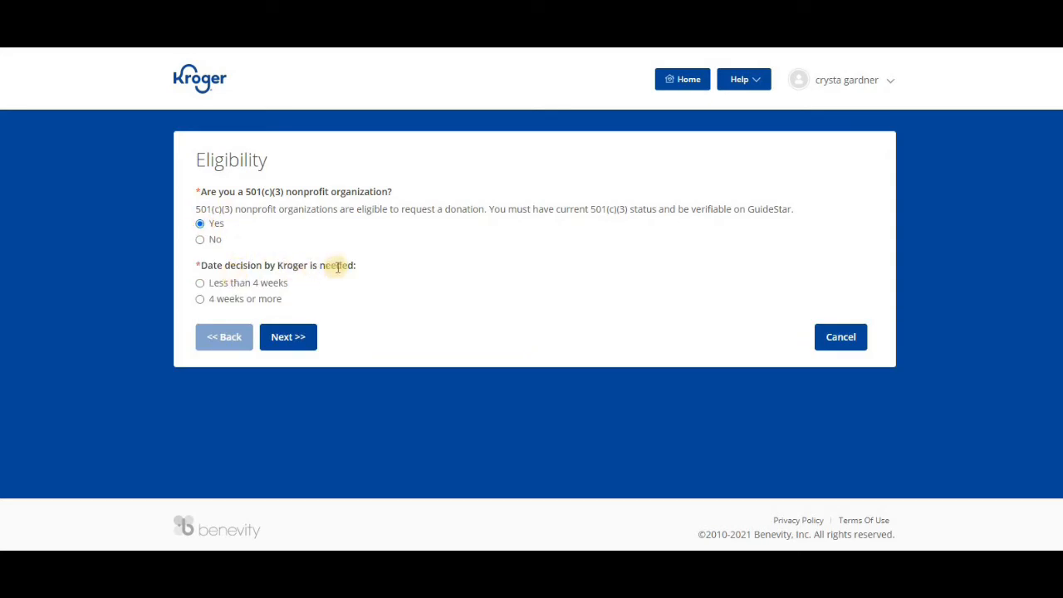
pyautogui.click(199, 299)
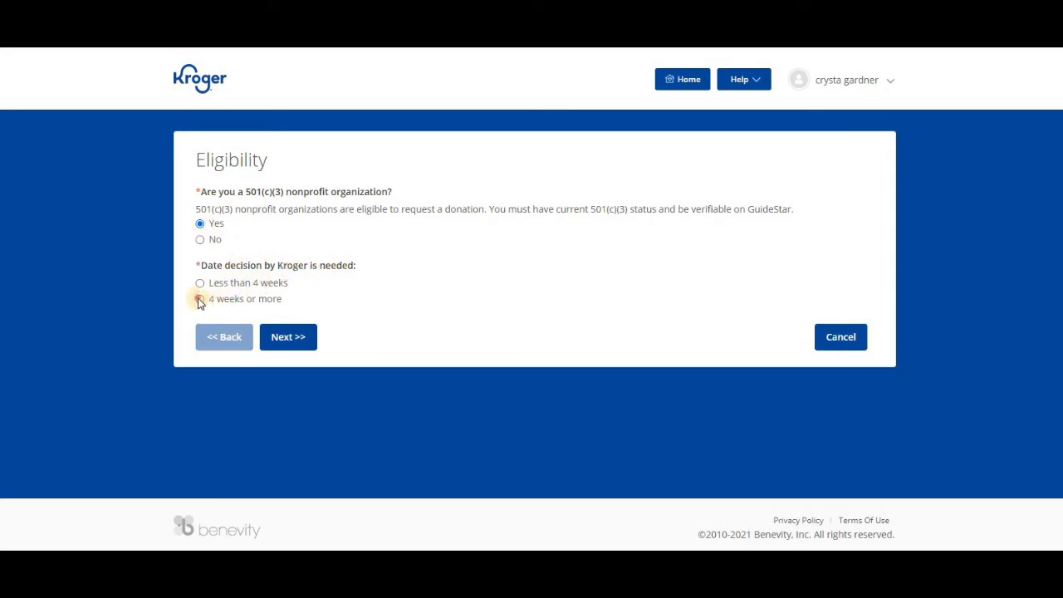
pyautogui.click(289, 336)
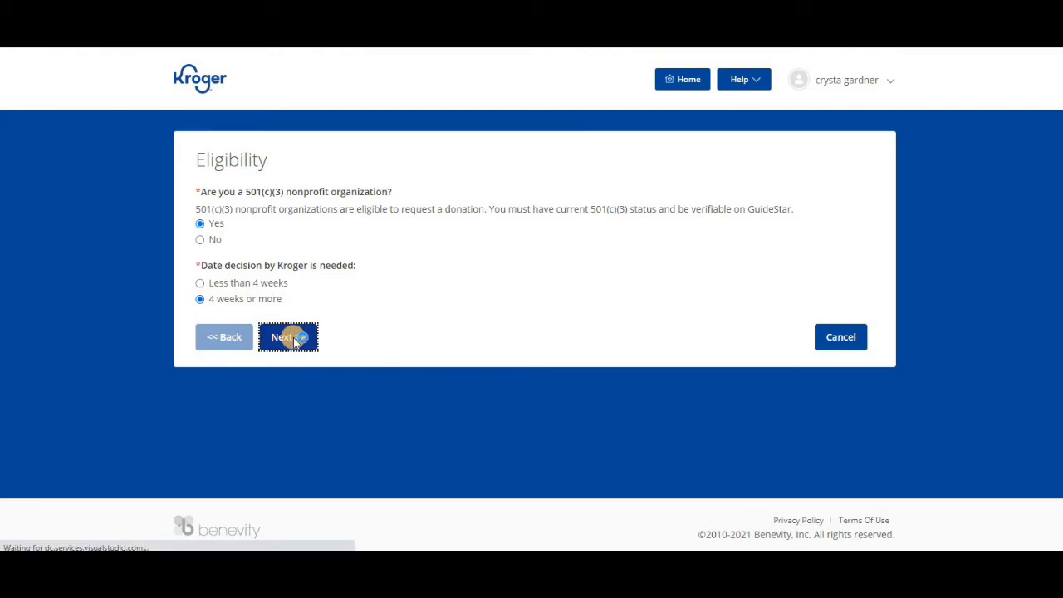
pyautogui.click(287, 336)
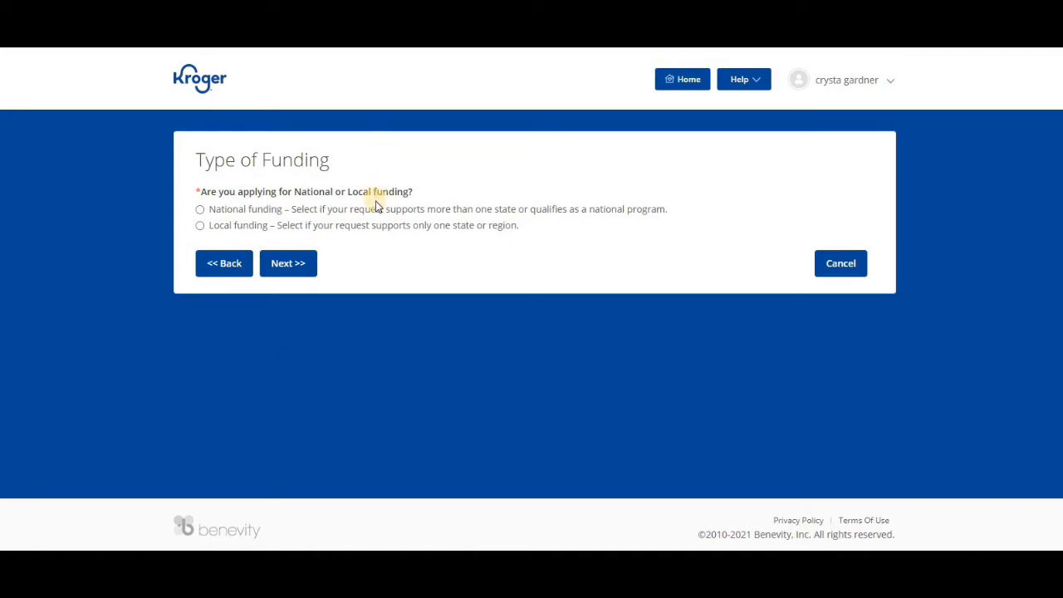
pyautogui.moveTo(375, 229)
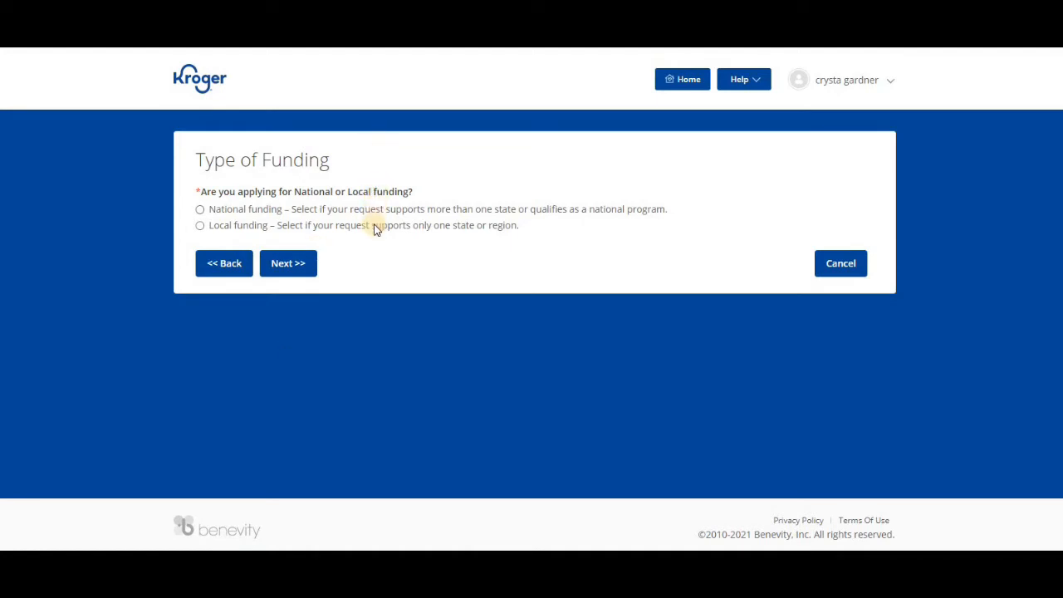
pyautogui.moveTo(302, 219)
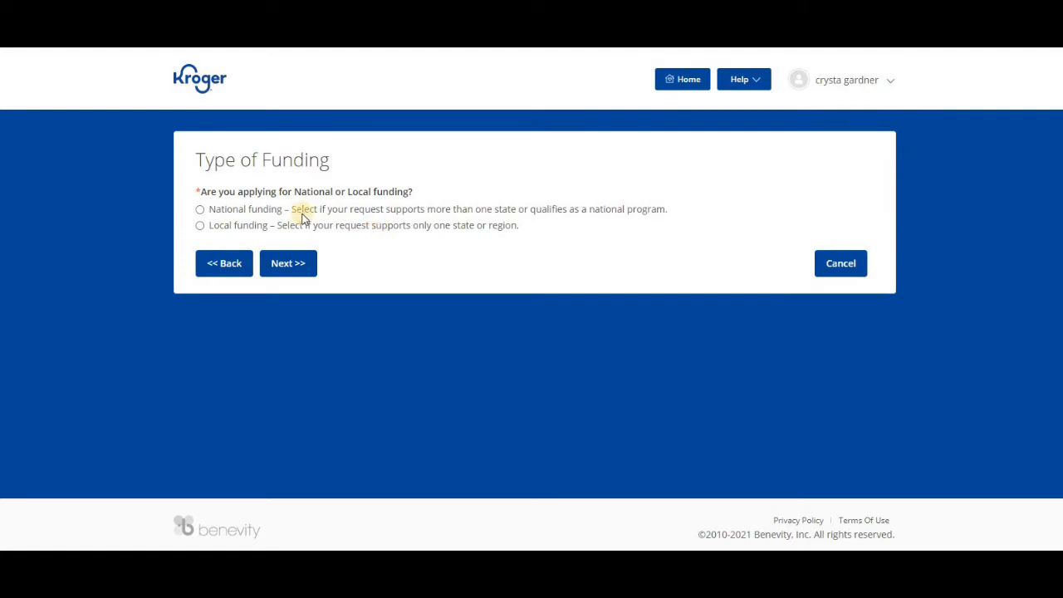
pyautogui.moveTo(348, 233)
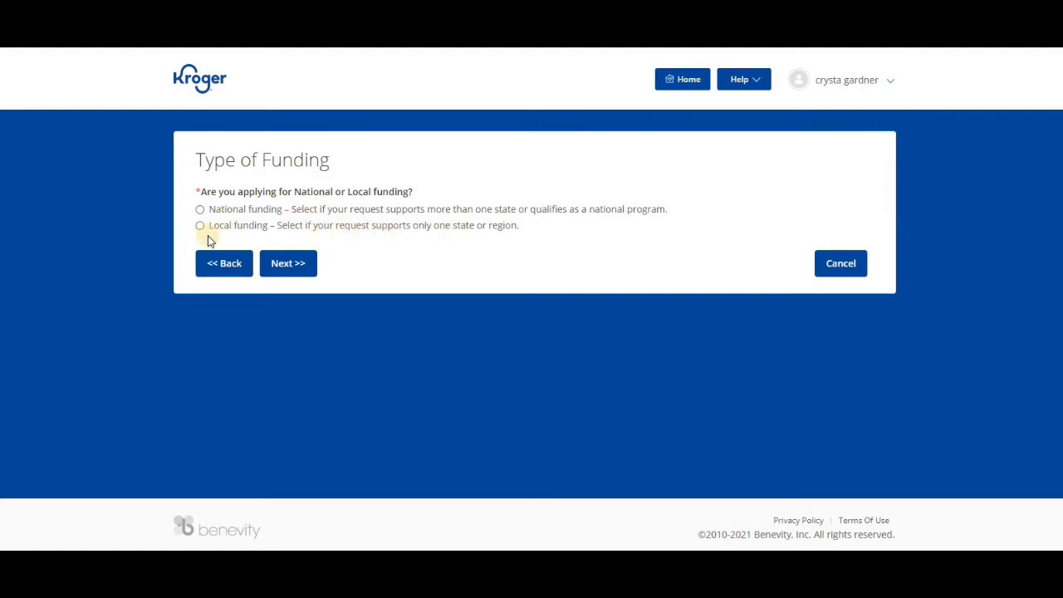
# Step: Choose Local funding as the request type and continue to the banner choice
pyautogui.click(199, 226)
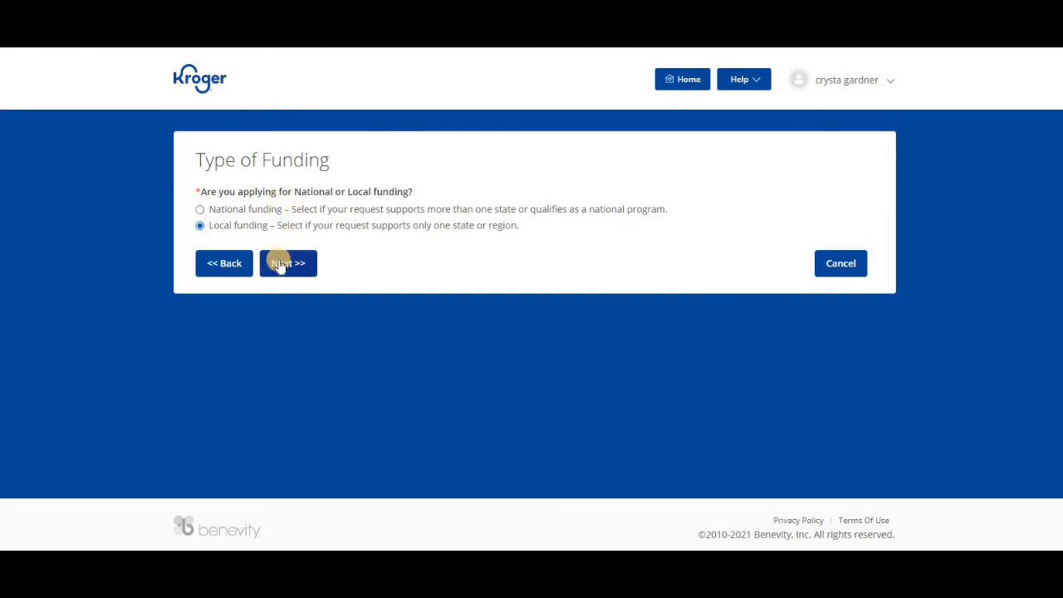
pyautogui.click(289, 262)
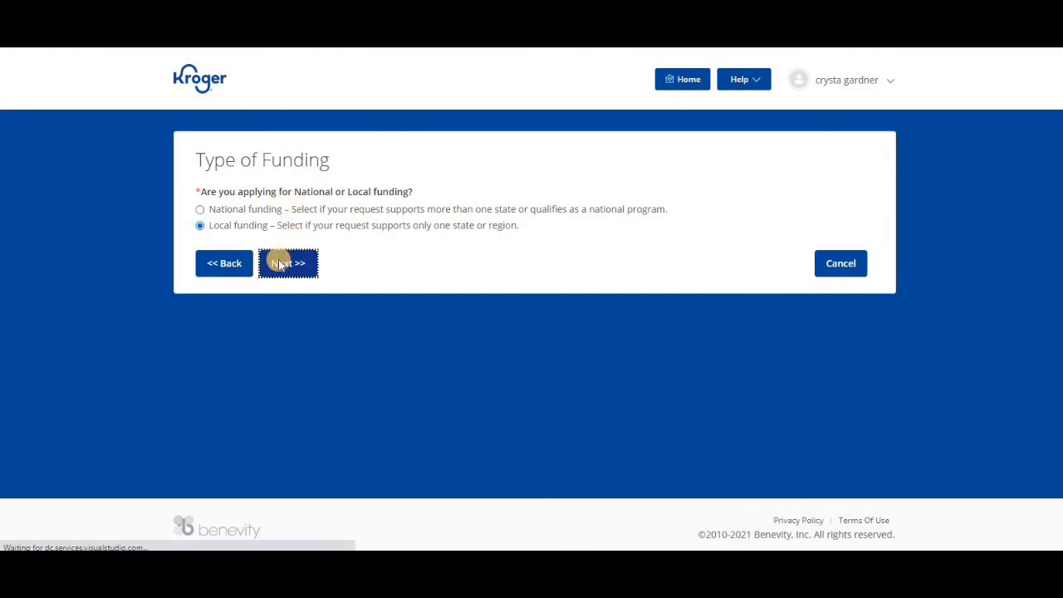
pyautogui.click(289, 263)
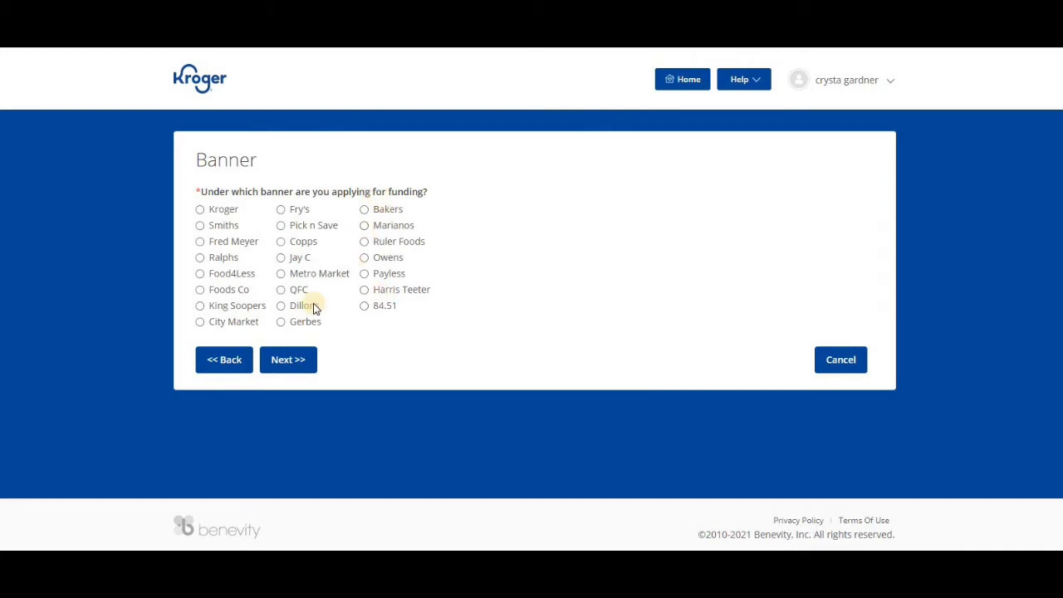
# Step: Select the Kroger banner and Mississippi as the state, reaching Contact Information
pyautogui.click(200, 209)
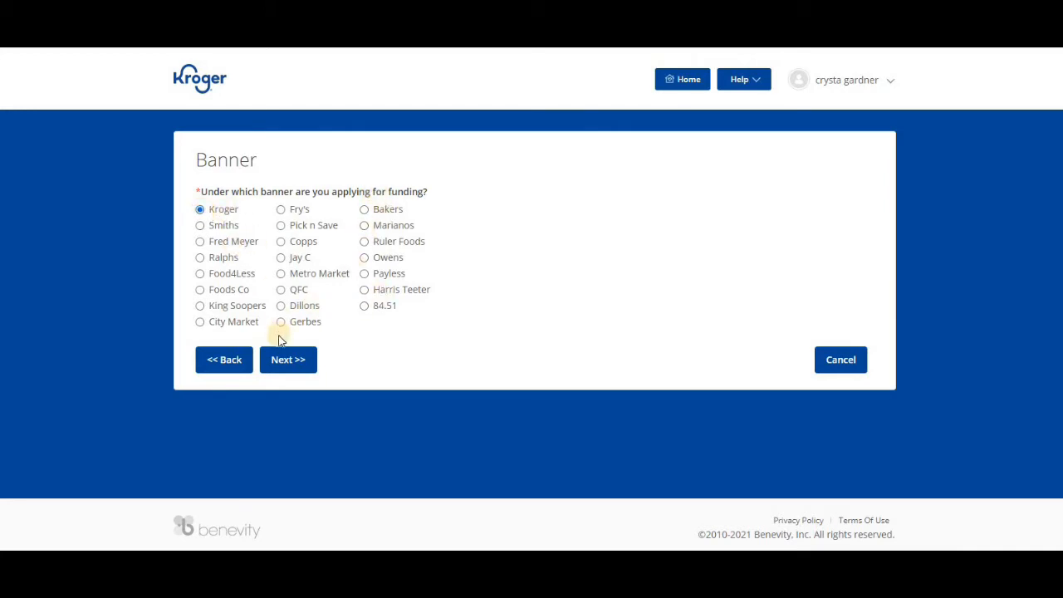
pyautogui.click(288, 359)
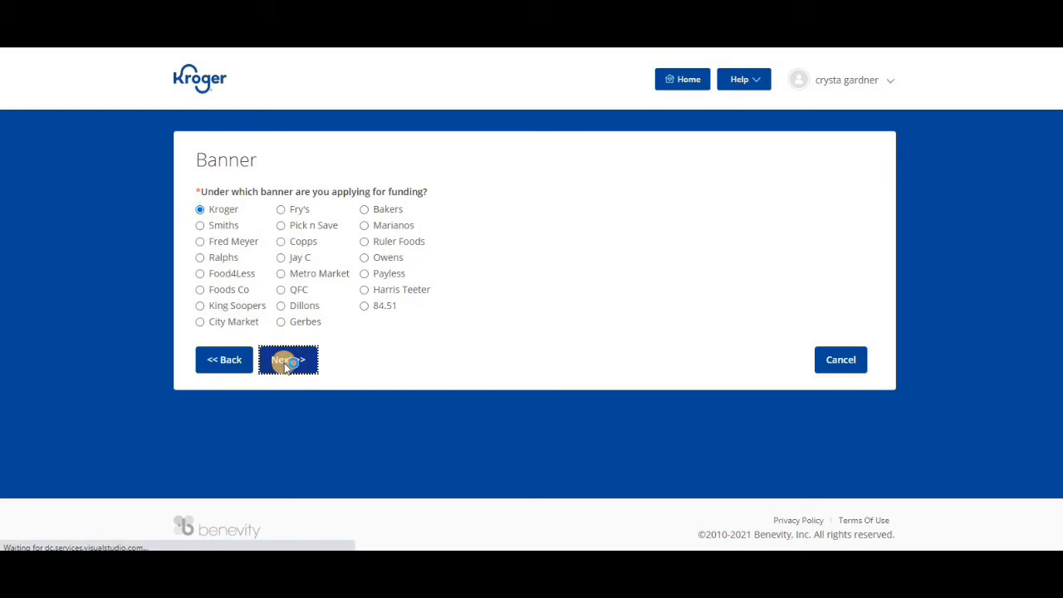
pyautogui.click(289, 359)
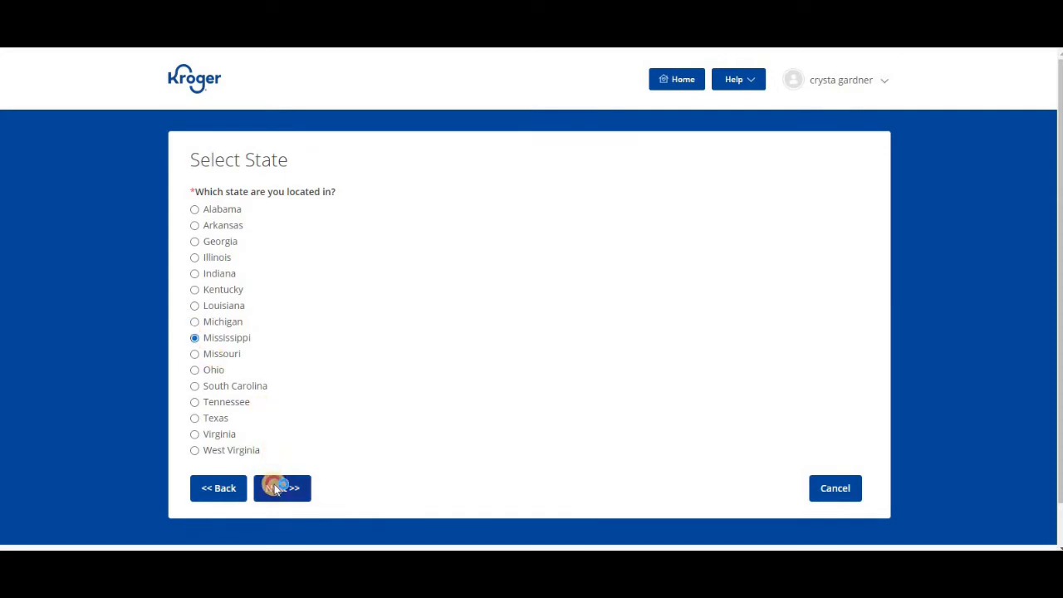
pyautogui.click(282, 488)
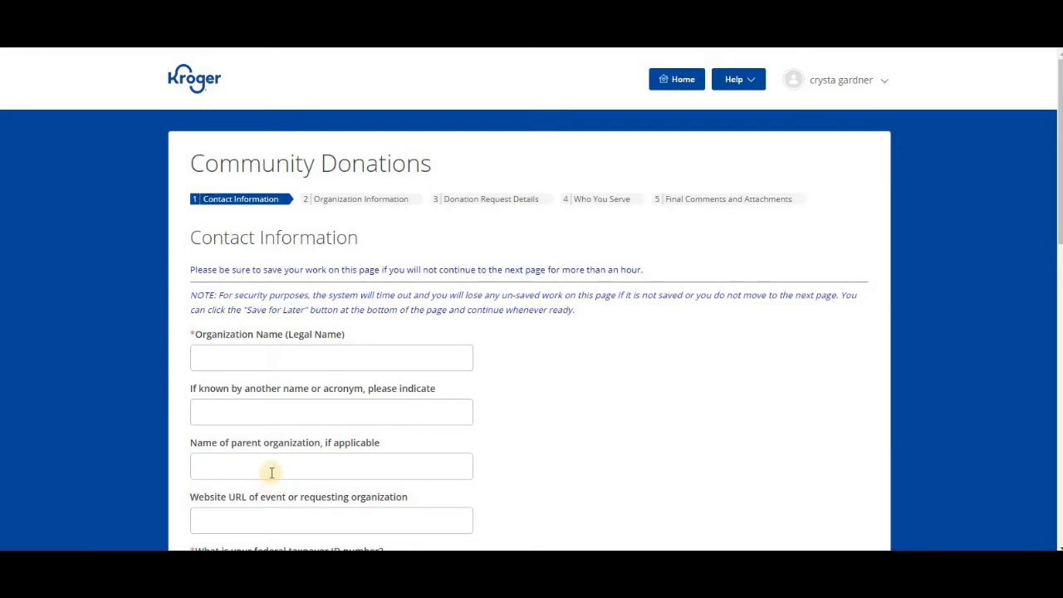
pyautogui.moveTo(282, 176)
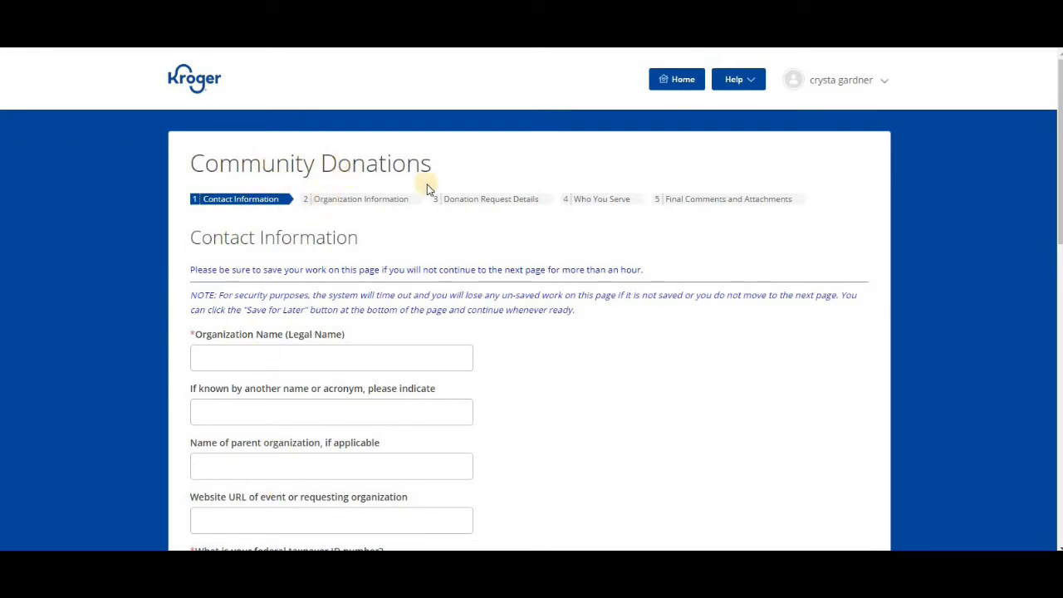
pyautogui.moveTo(697, 199)
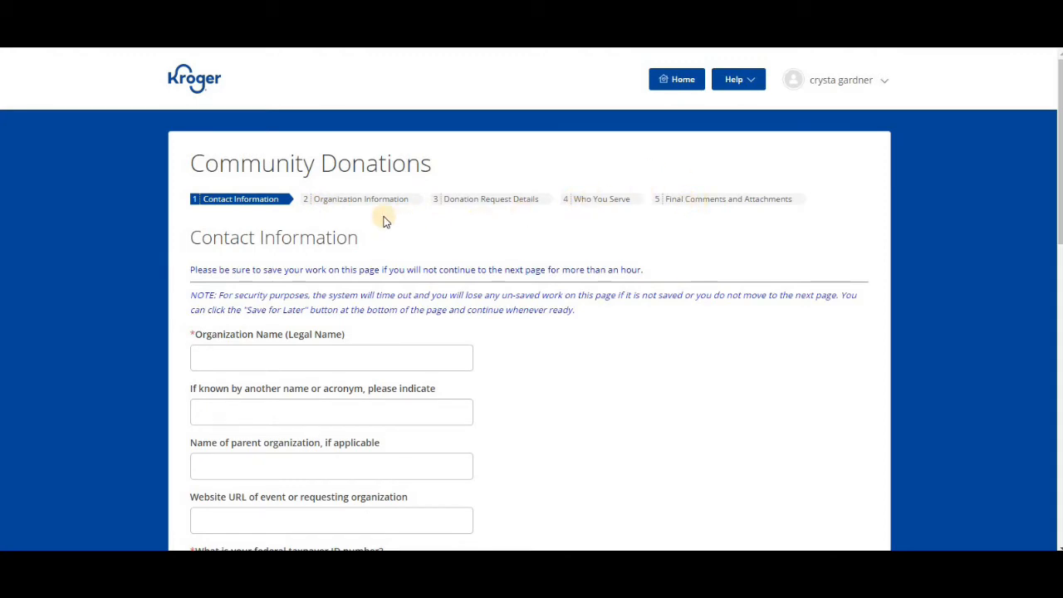
pyautogui.scroll(-3)
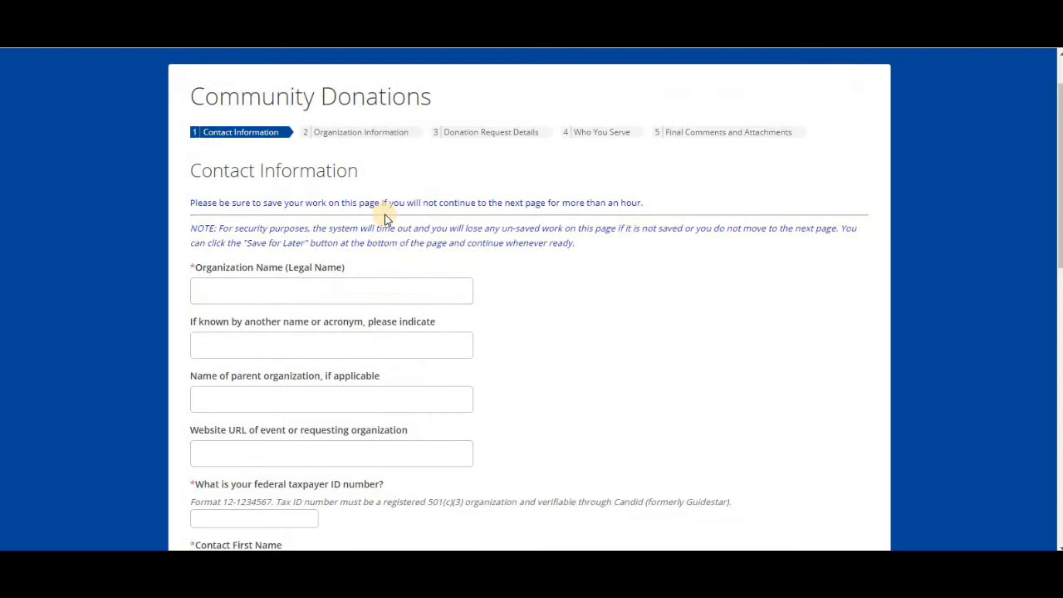
pyautogui.scroll(-3)
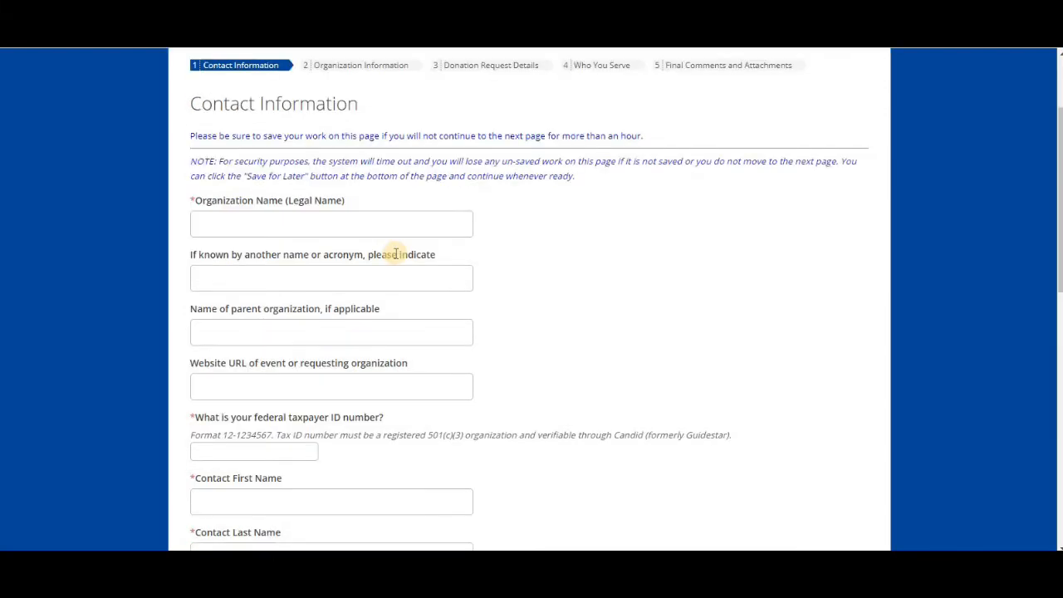
pyautogui.scroll(-3)
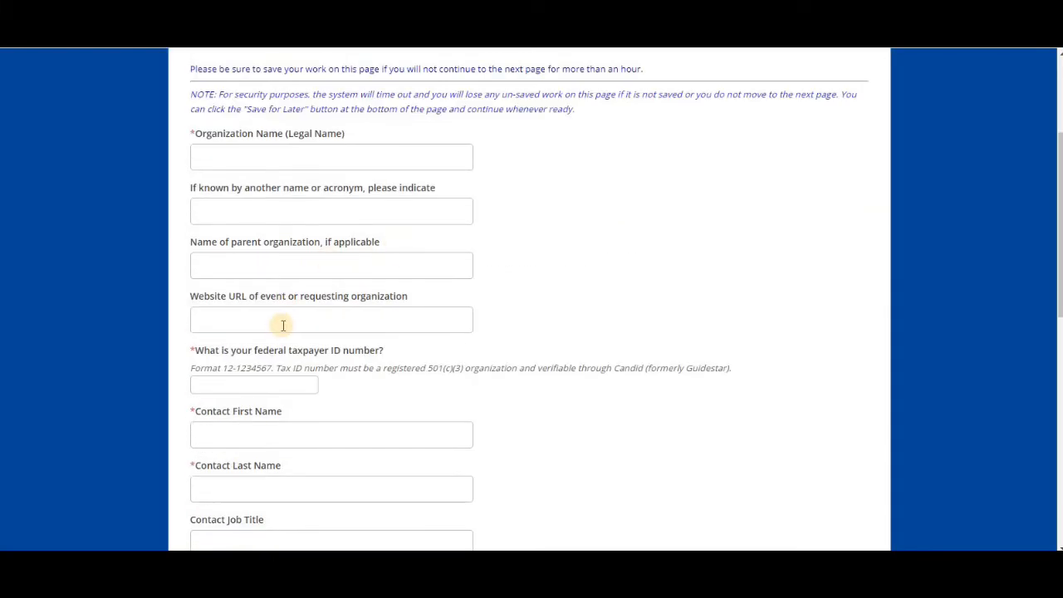
pyautogui.moveTo(329, 356)
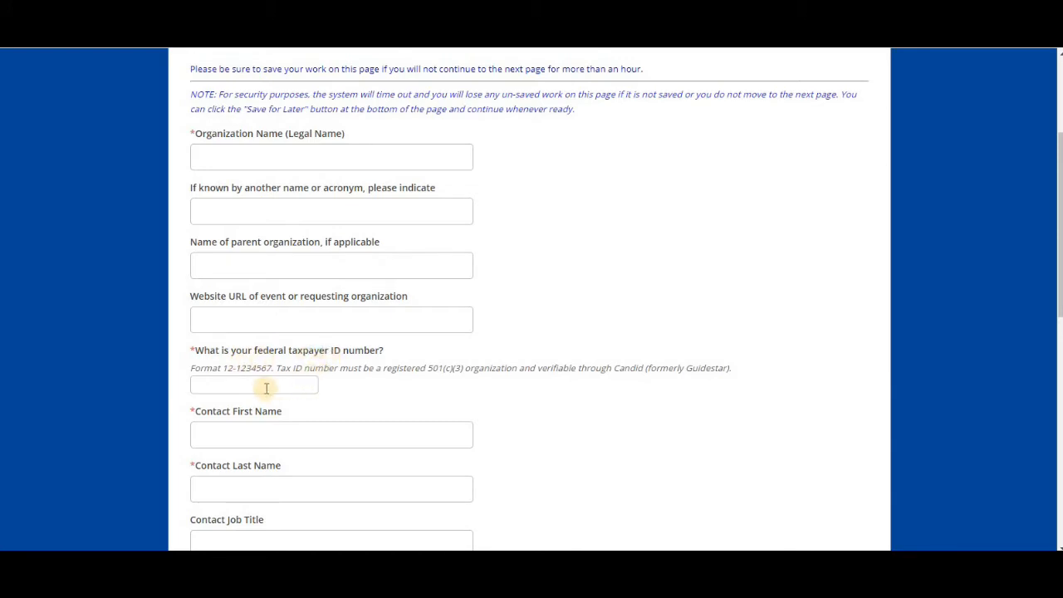
pyautogui.scroll(-3)
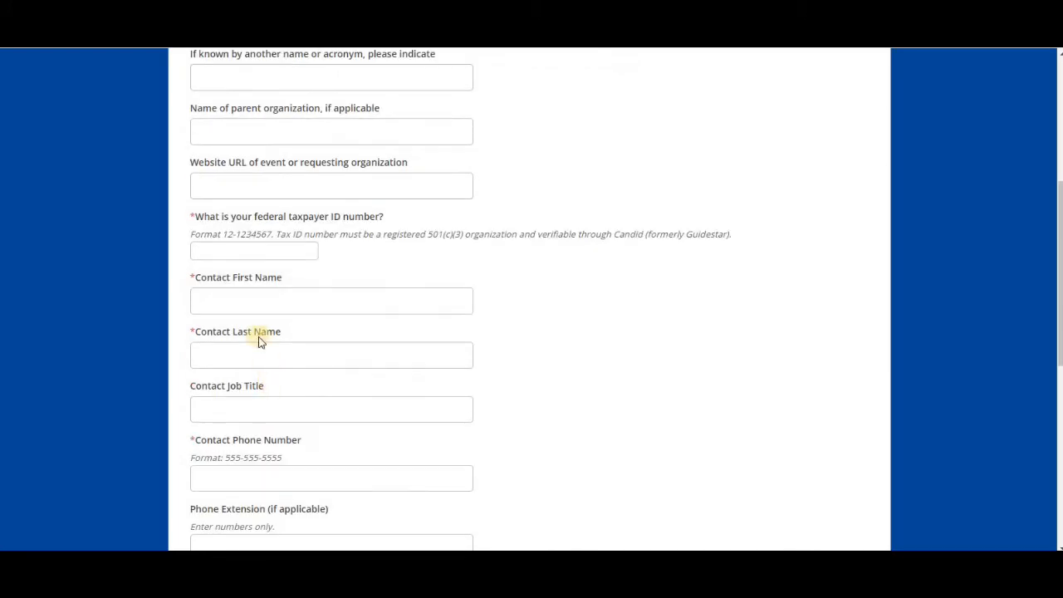
pyautogui.scroll(-3)
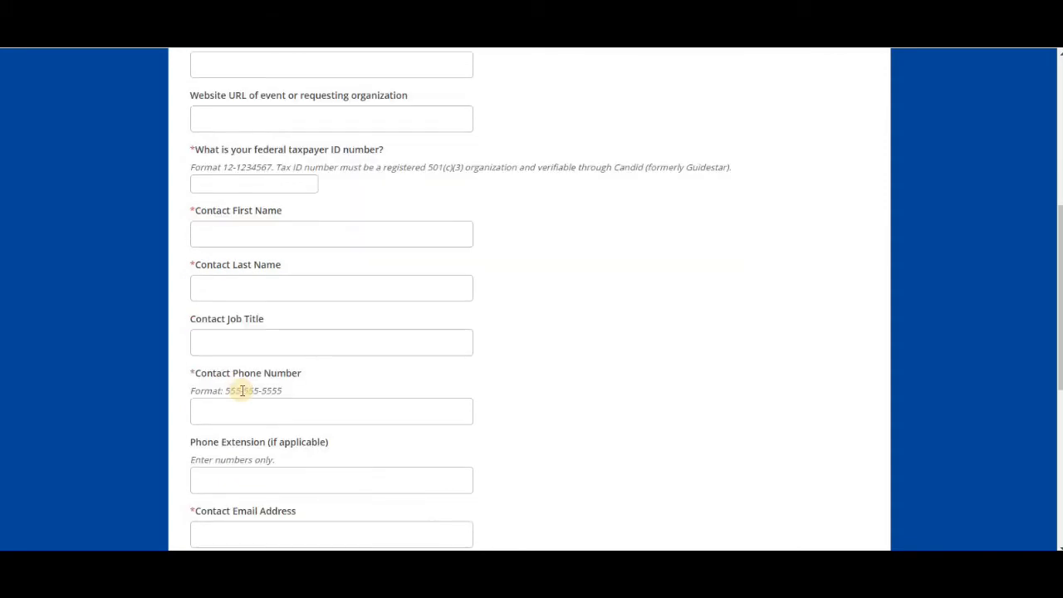
pyautogui.scroll(-3)
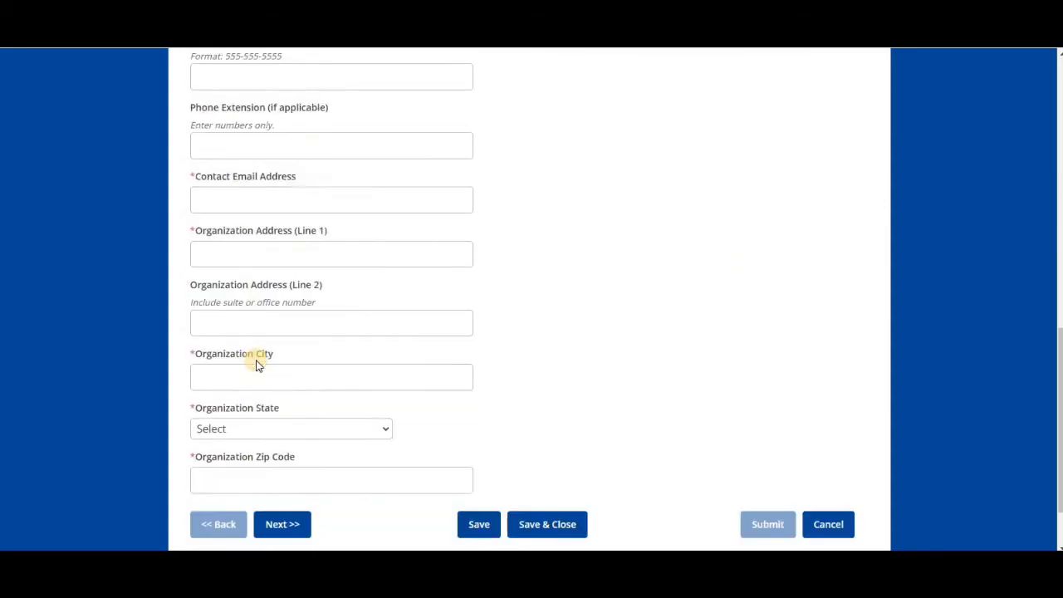
pyautogui.scroll(-3)
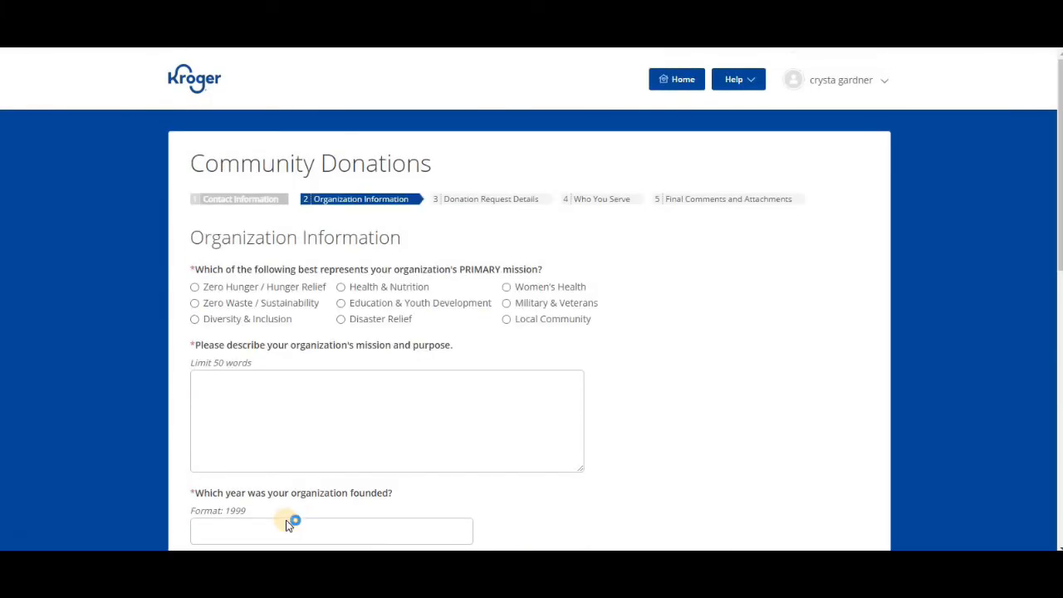
pyautogui.moveTo(331, 151)
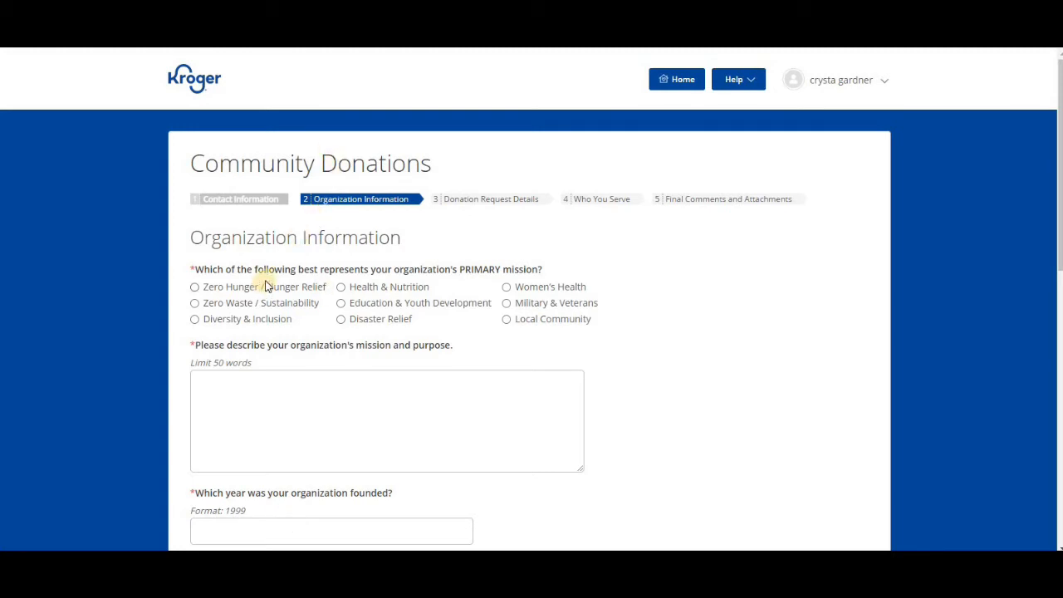
pyautogui.moveTo(402, 275)
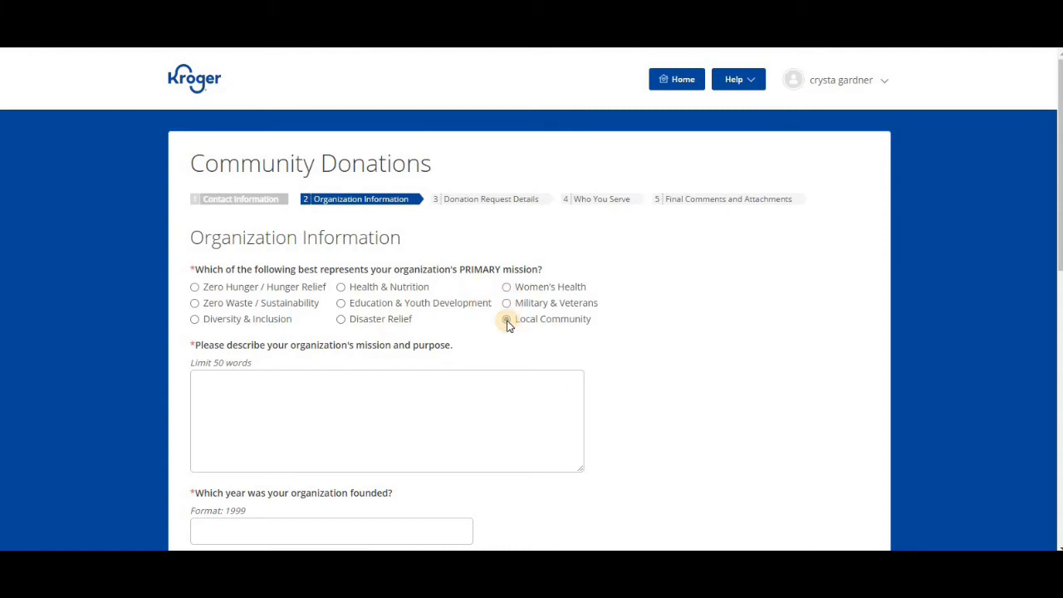
# Step: Mark Local Community as the primary mission and continue to Donation Request Details
pyautogui.click(507, 319)
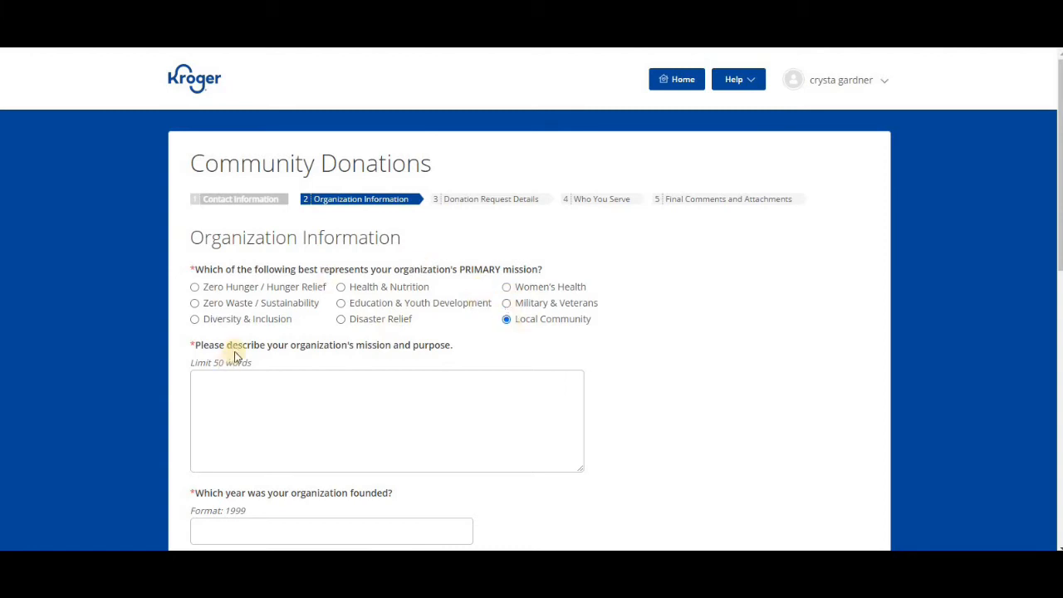
pyautogui.scroll(-3)
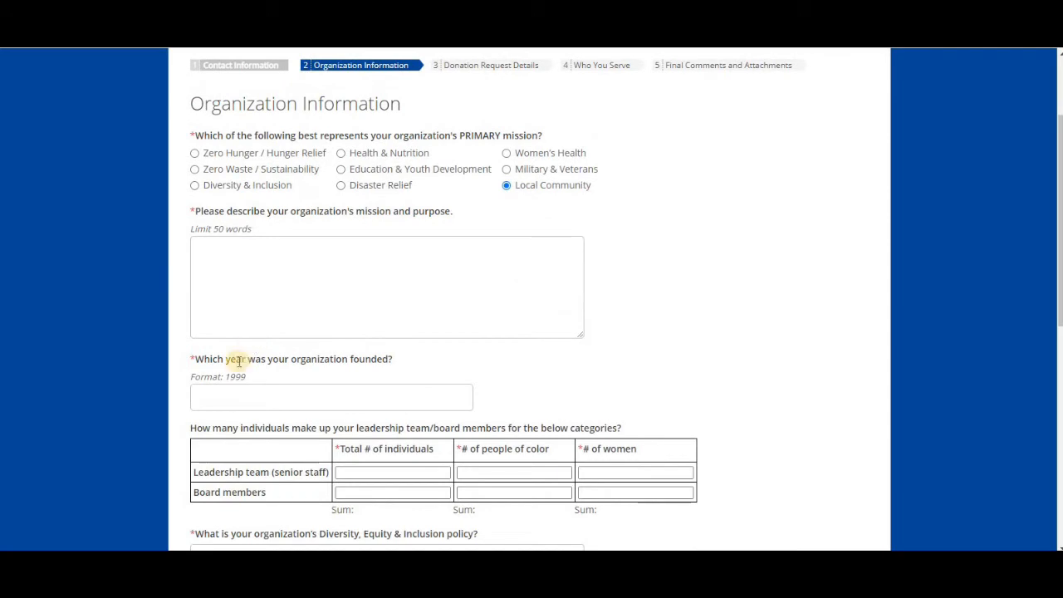
pyautogui.moveTo(412, 372)
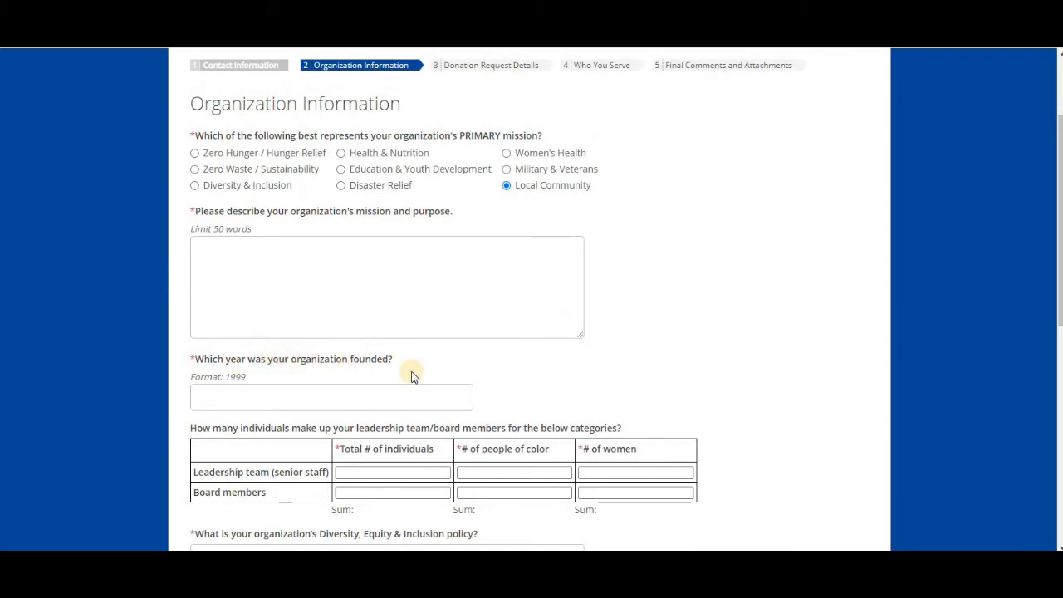
pyautogui.scroll(-3)
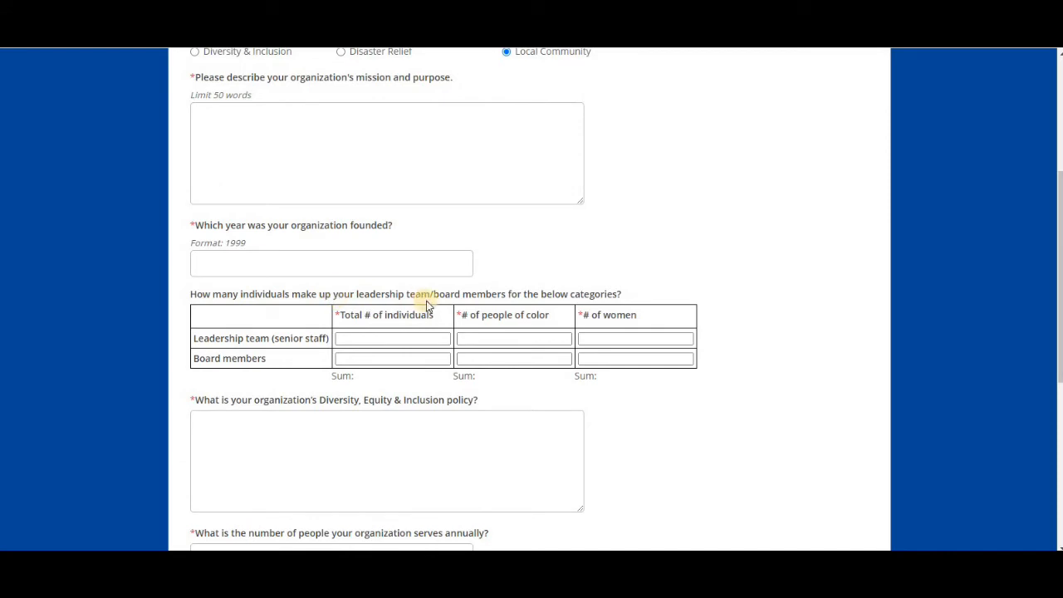
pyautogui.moveTo(565, 286)
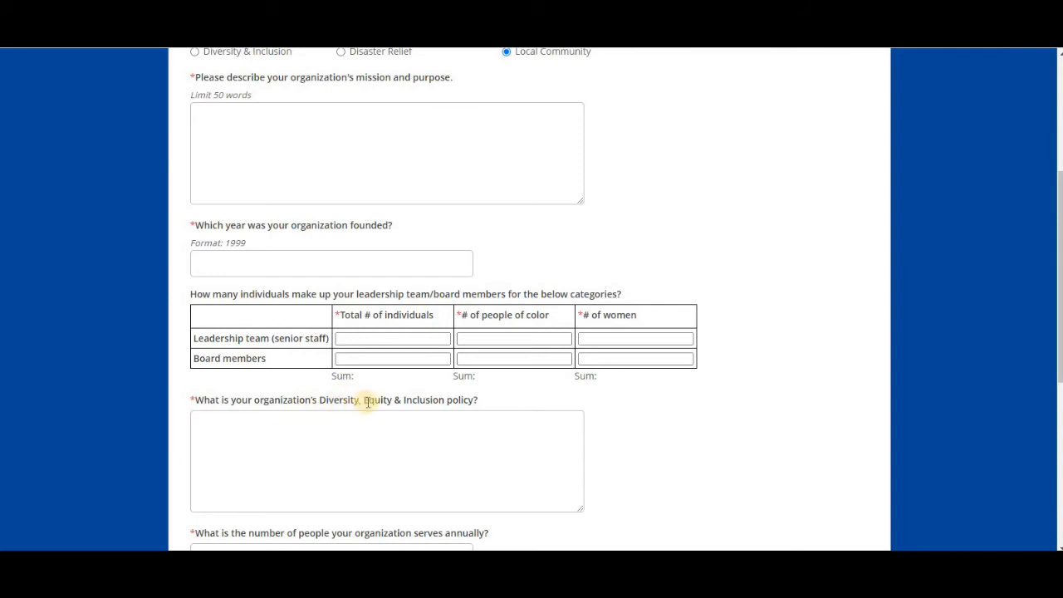
pyautogui.scroll(-3)
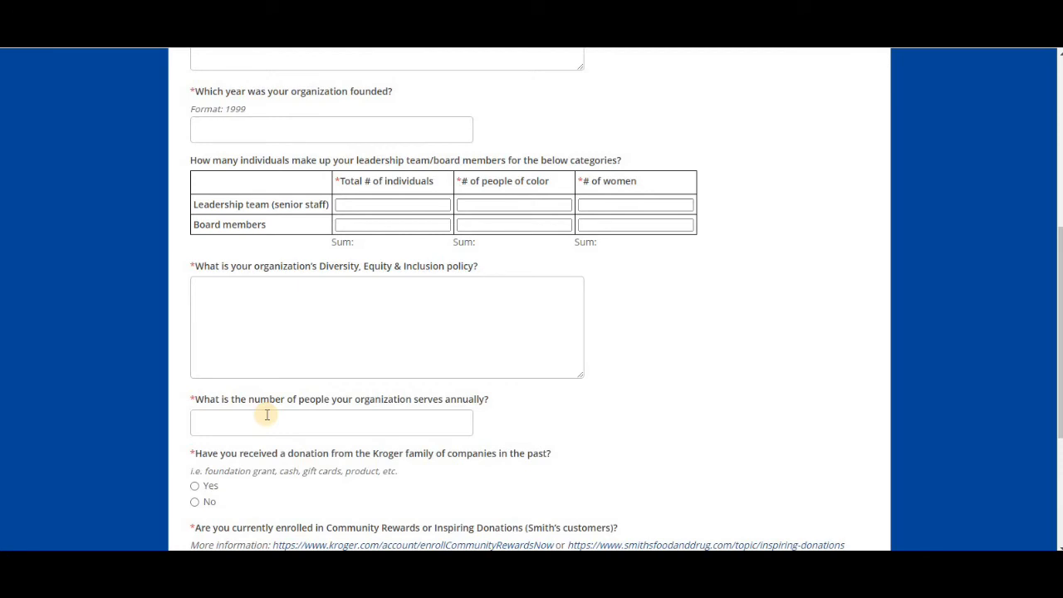
pyautogui.moveTo(318, 458)
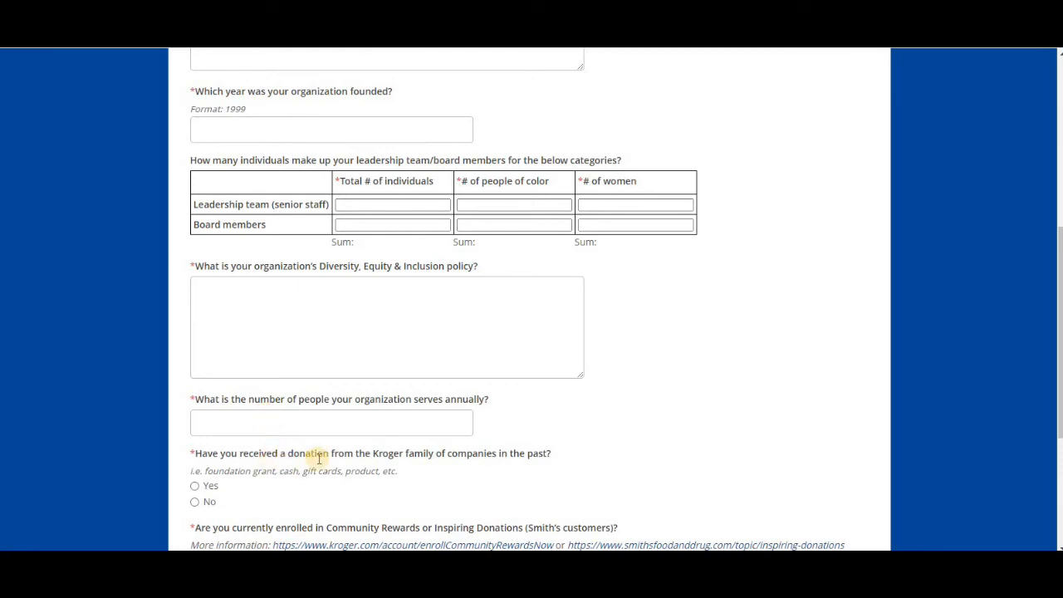
pyautogui.scroll(-3)
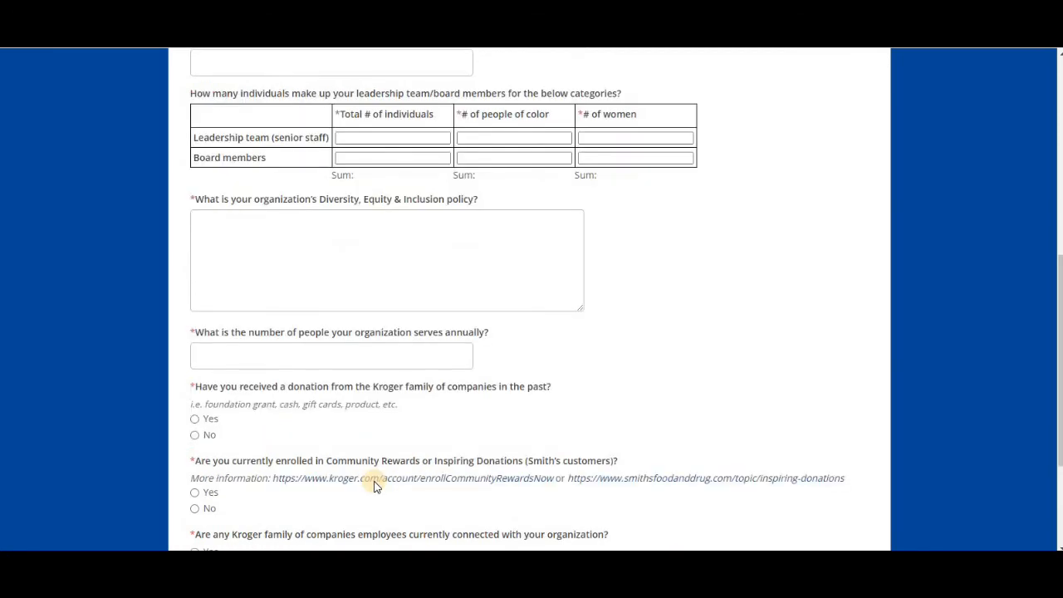
pyautogui.scroll(-3)
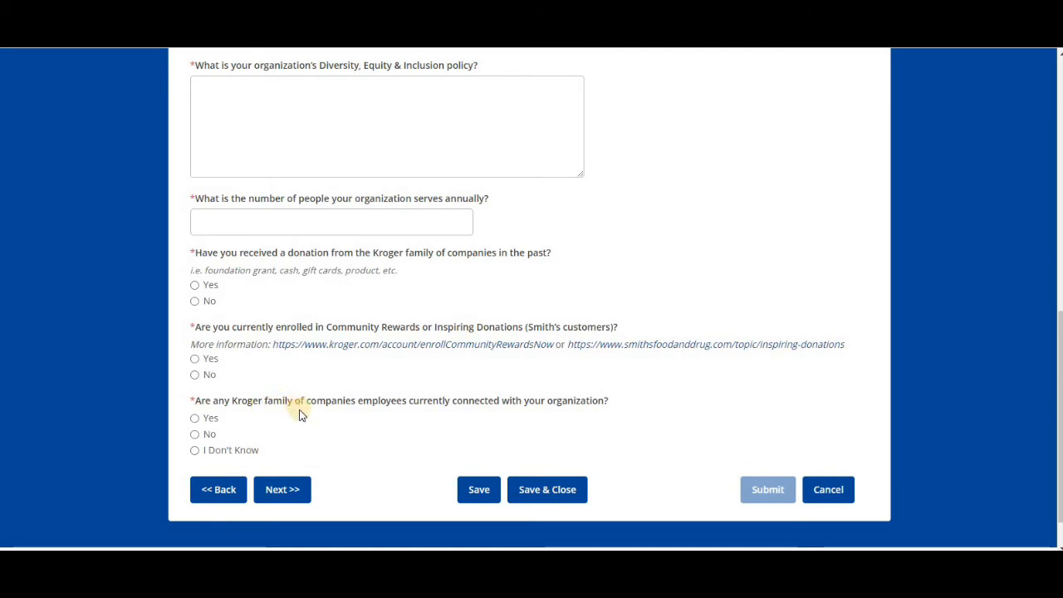
pyautogui.click(218, 488)
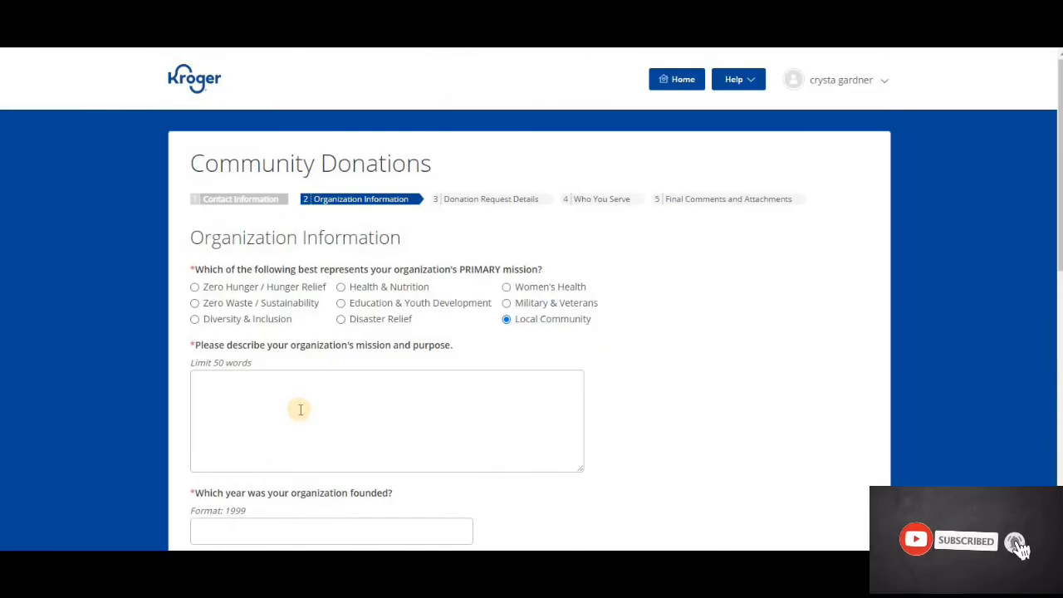
pyautogui.scroll(-3)
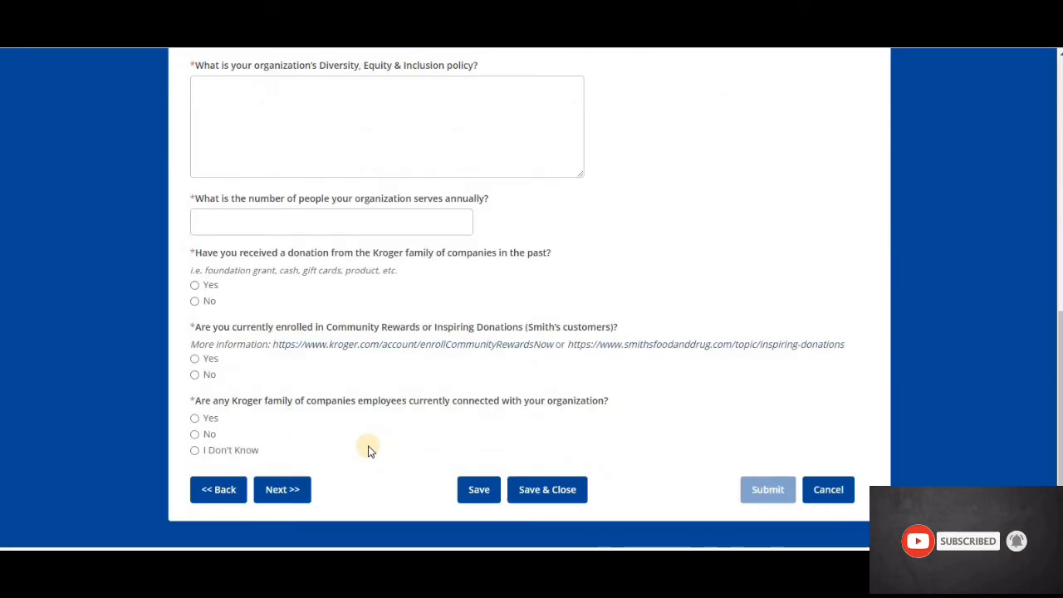
pyautogui.click(282, 488)
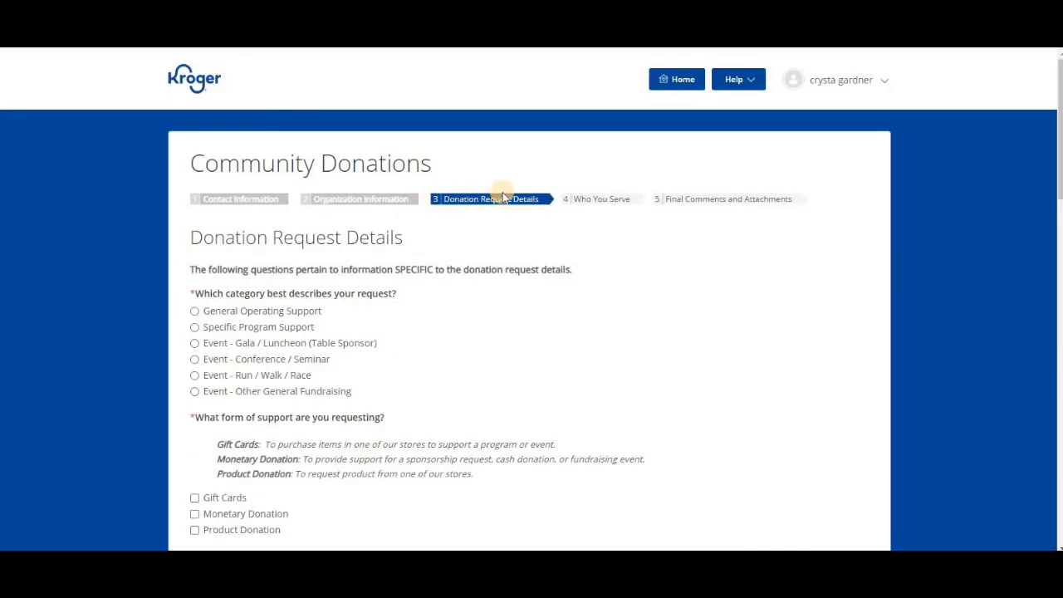
pyautogui.moveTo(336, 282)
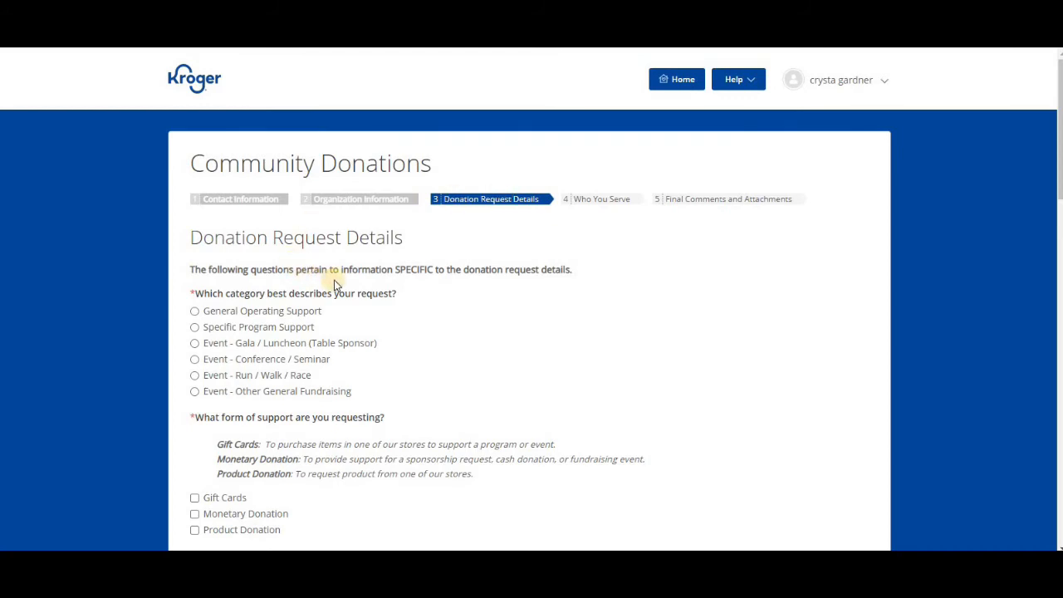
pyautogui.moveTo(462, 281)
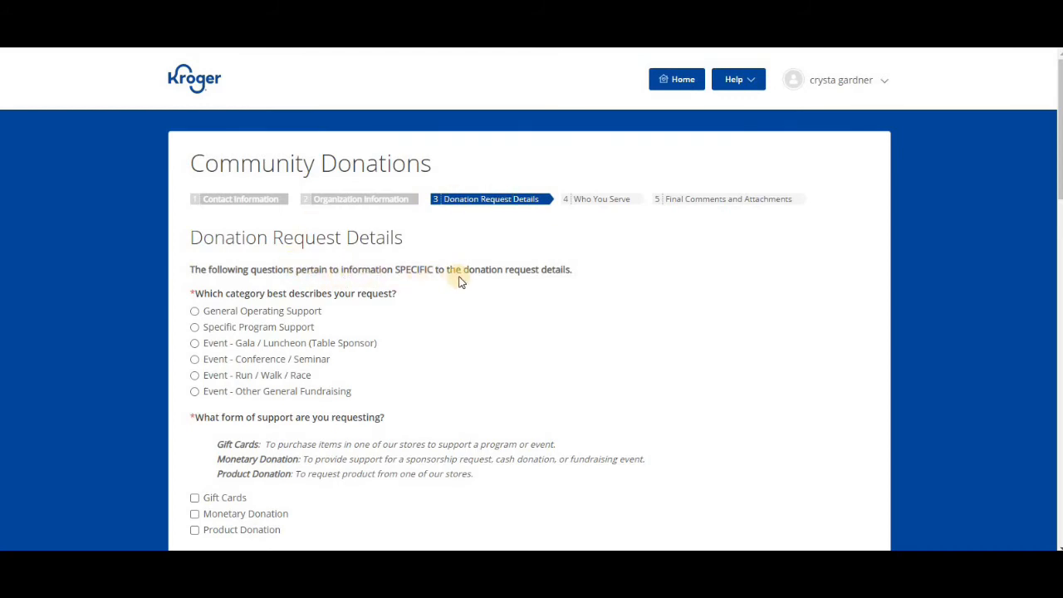
pyautogui.moveTo(555, 285)
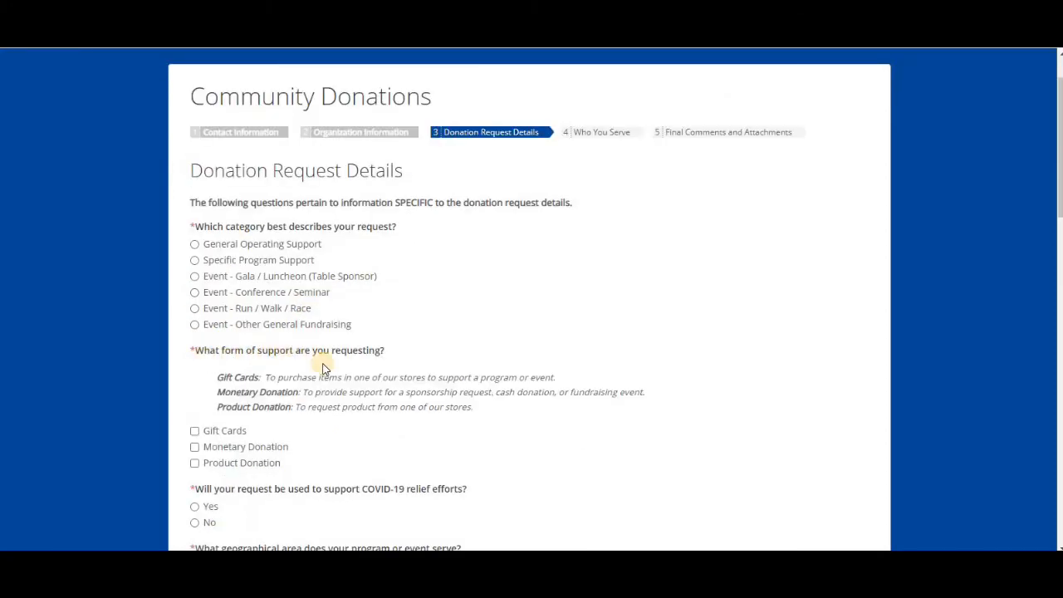
pyautogui.moveTo(280, 392)
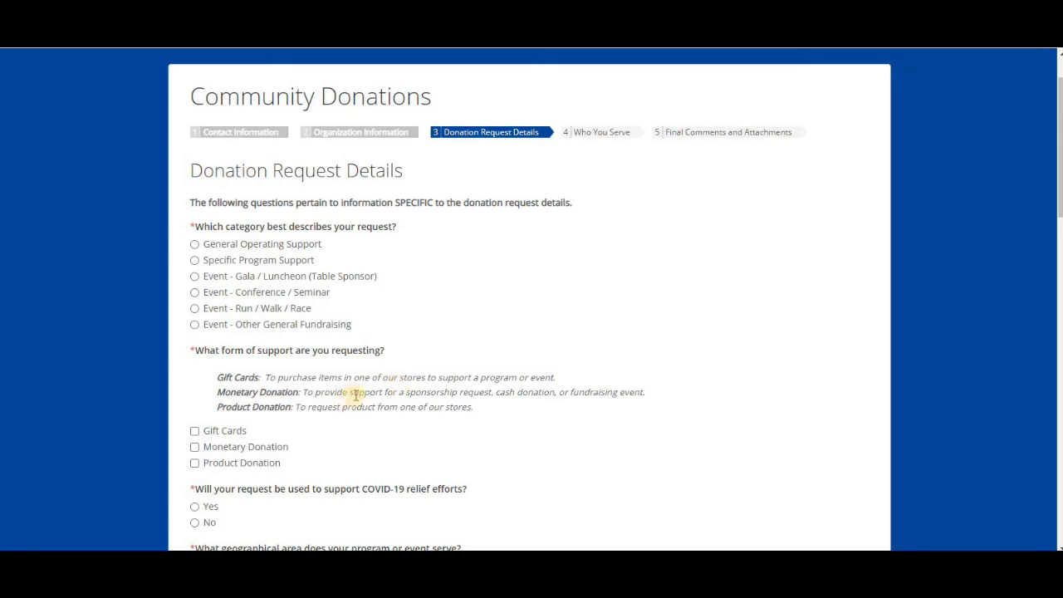
pyautogui.moveTo(423, 412)
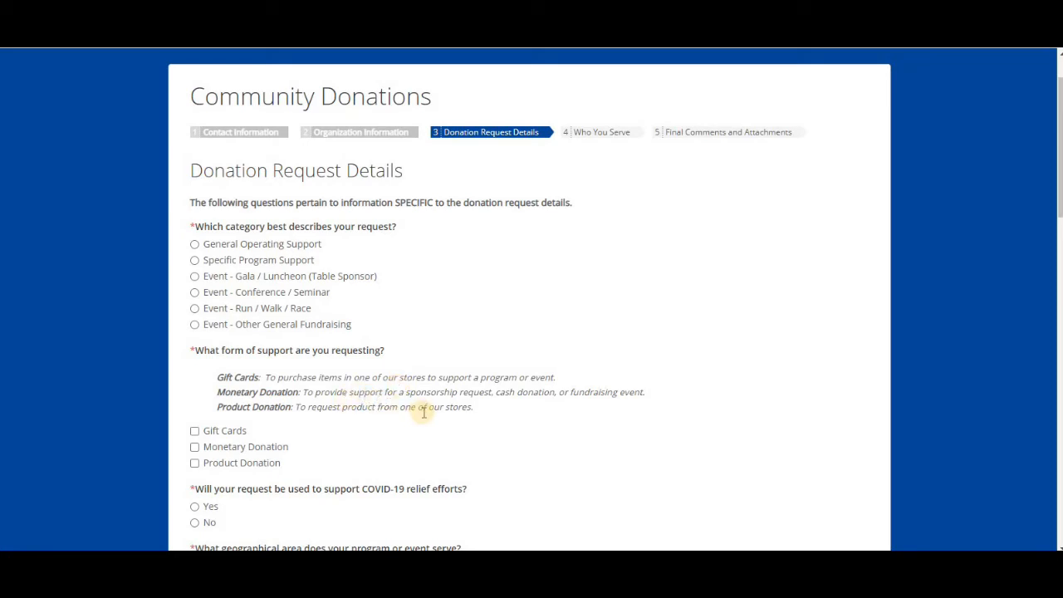
pyautogui.moveTo(269, 414)
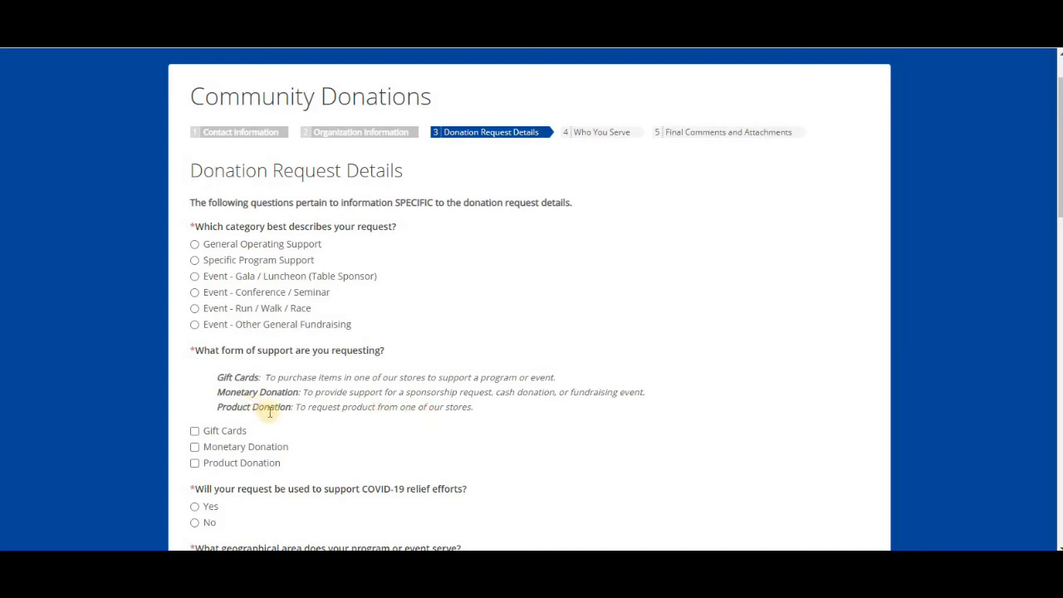
pyautogui.moveTo(368, 418)
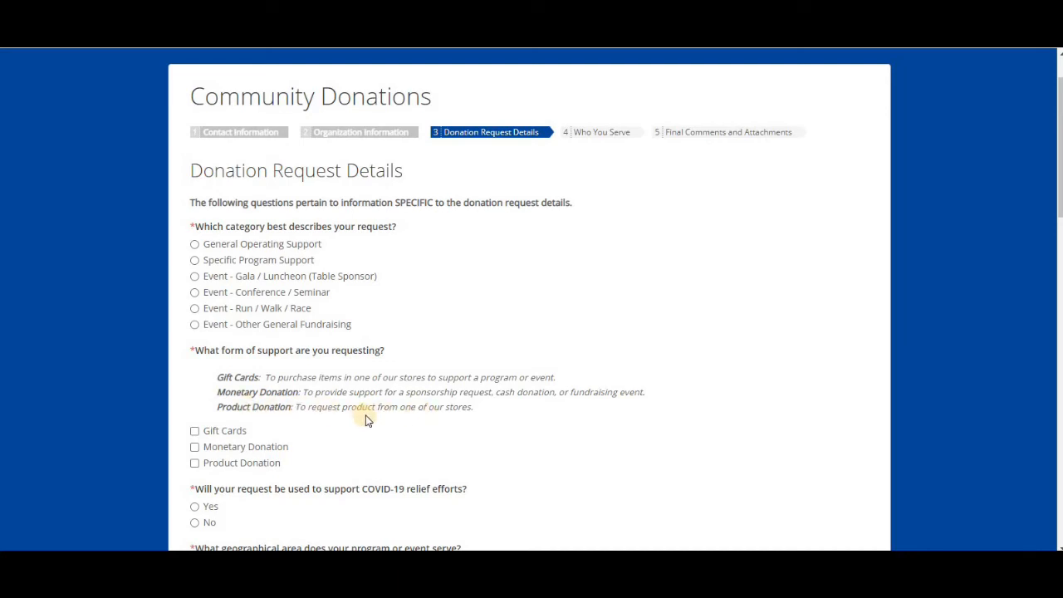
pyautogui.moveTo(190, 405)
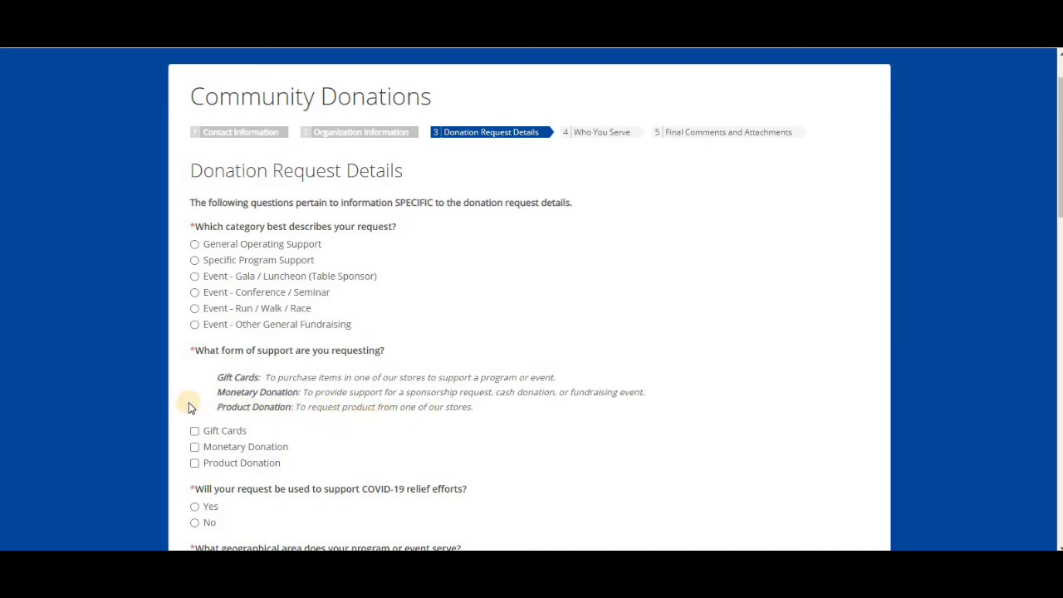
pyautogui.moveTo(118, 161)
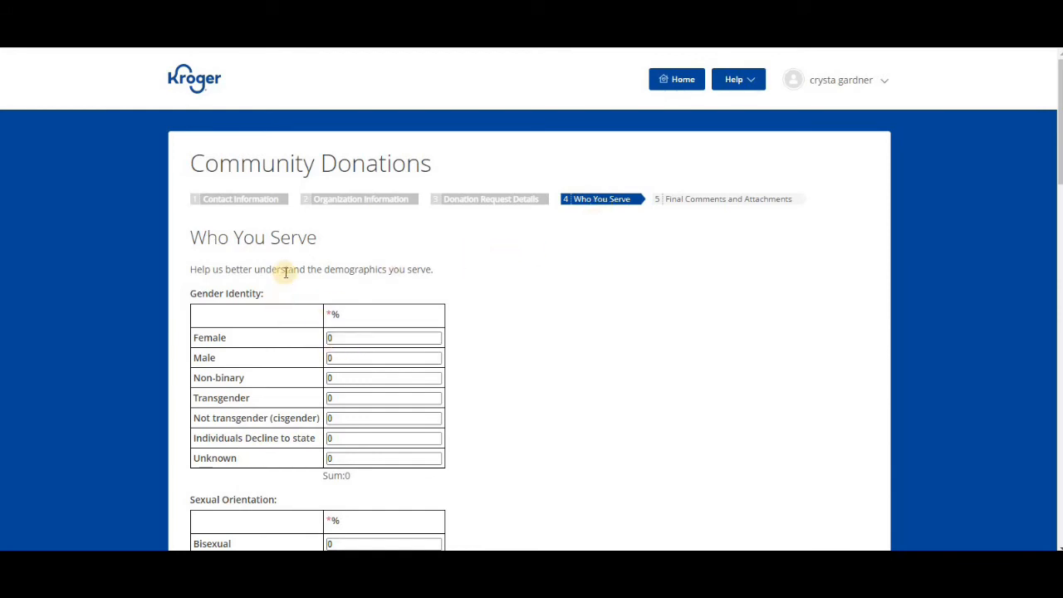
pyautogui.moveTo(382, 292)
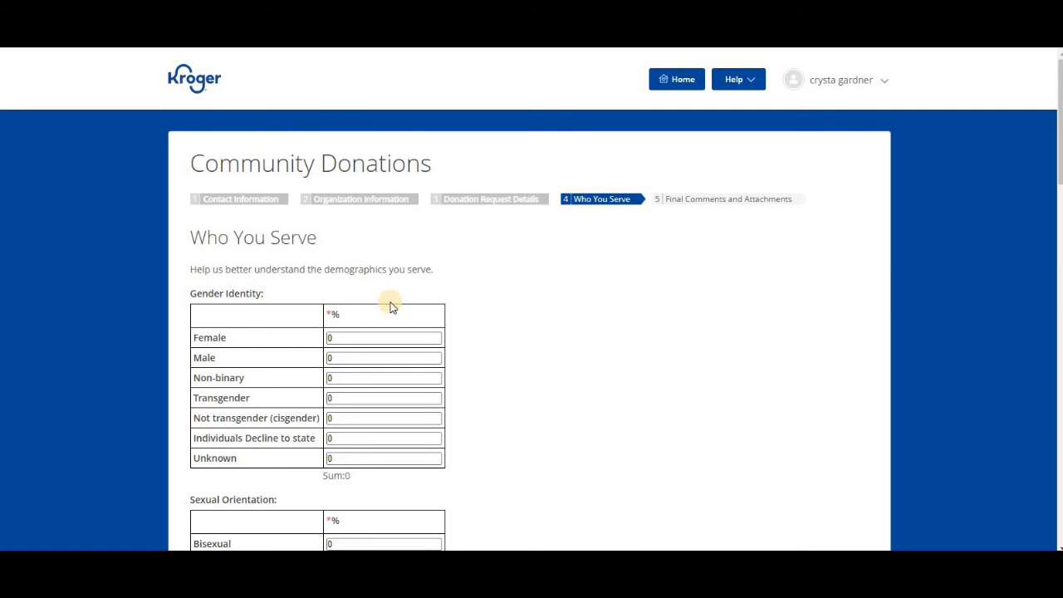
pyautogui.moveTo(397, 332)
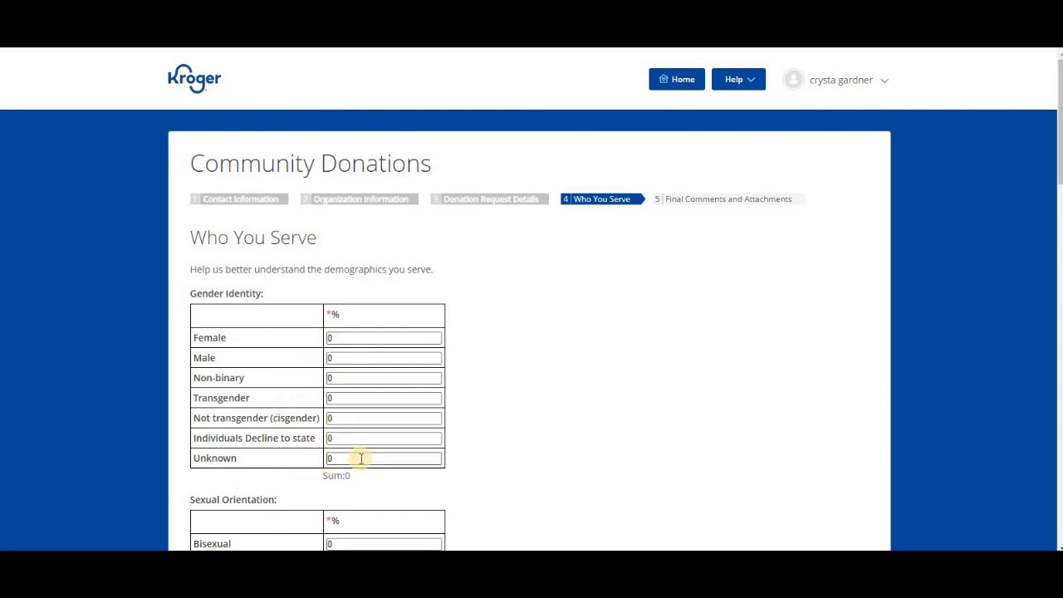
pyautogui.moveTo(344, 440)
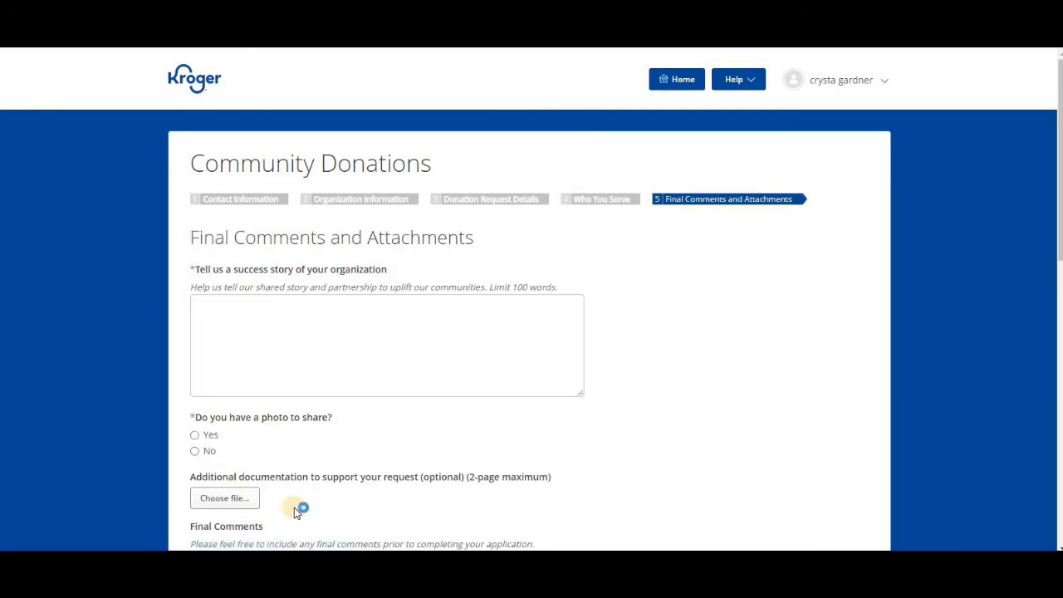
pyautogui.moveTo(826, 214)
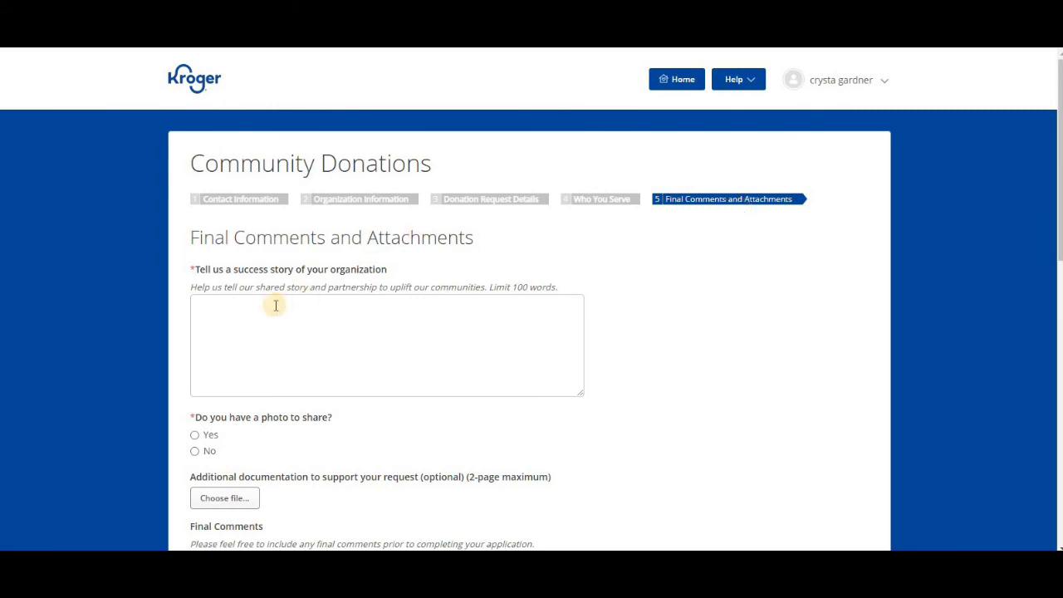
pyautogui.moveTo(285, 309)
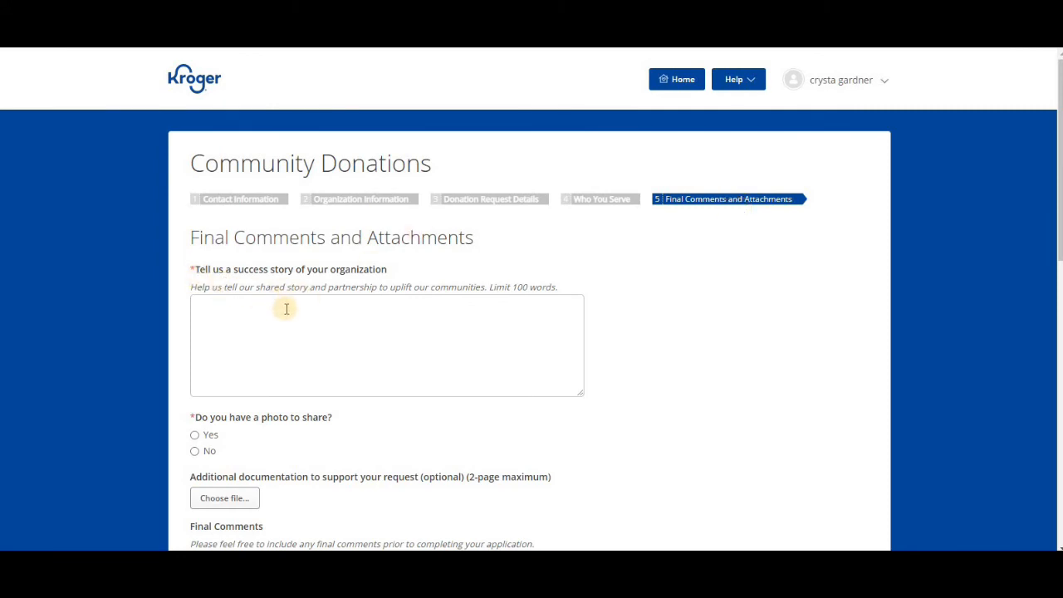
pyautogui.moveTo(314, 299)
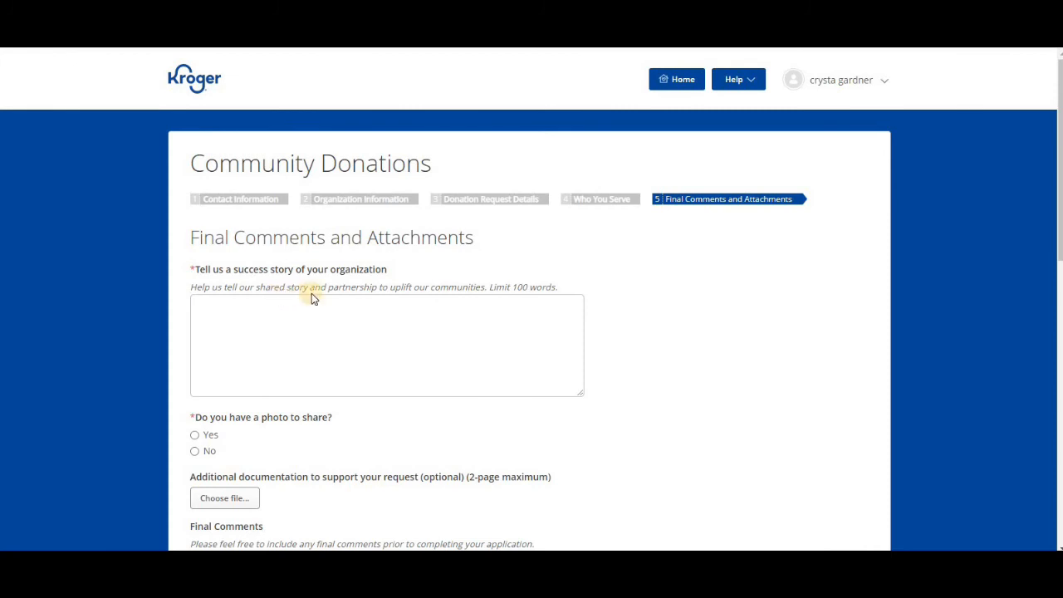
pyautogui.moveTo(395, 302)
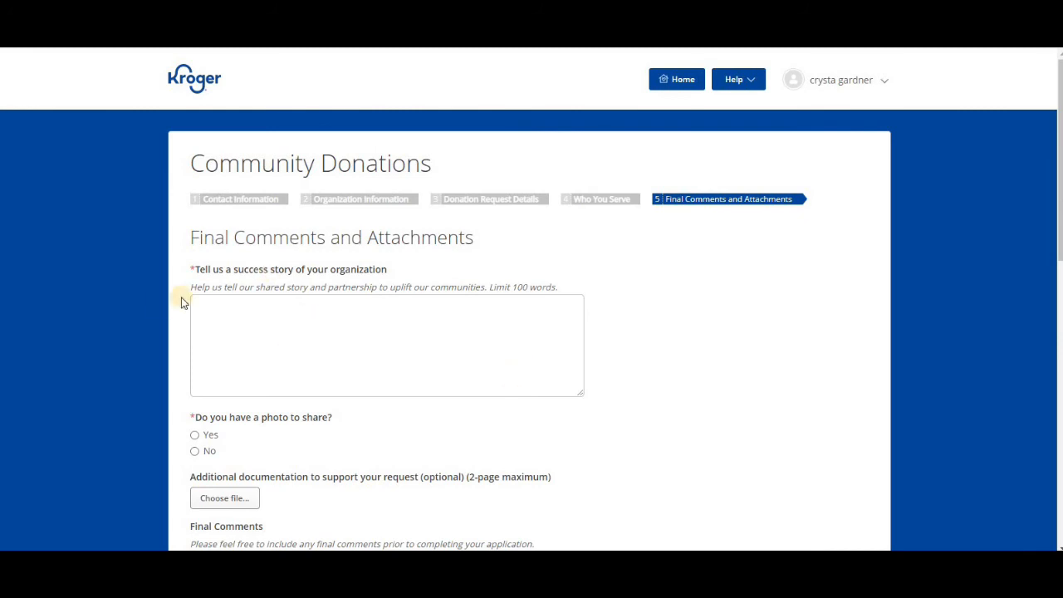
pyautogui.moveTo(265, 432)
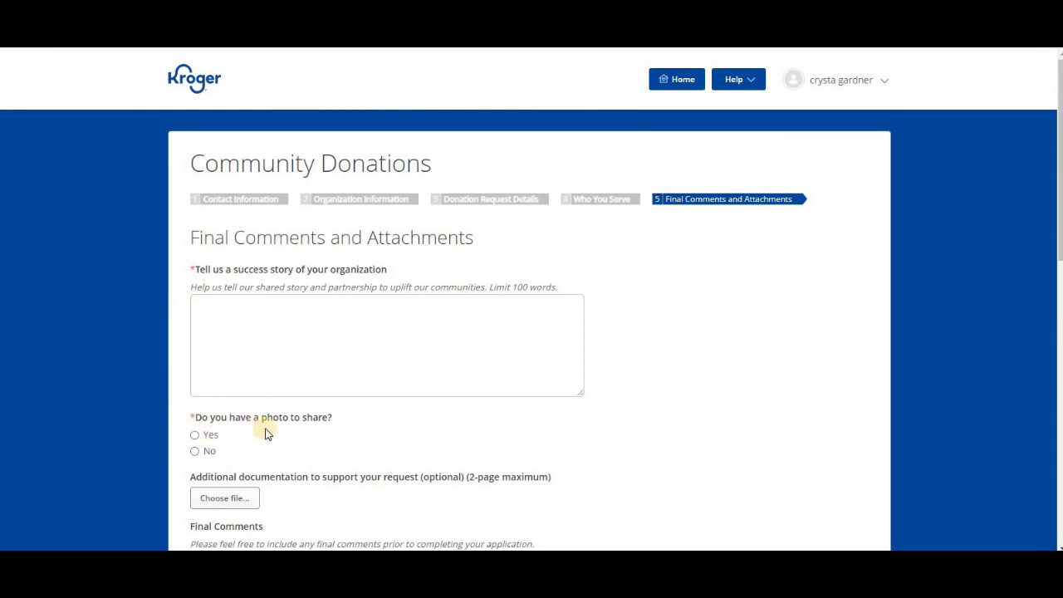
# Step: Reach step 5, preview the supporting-documentation upload dialog and close it without attaching
pyautogui.scroll(-3)
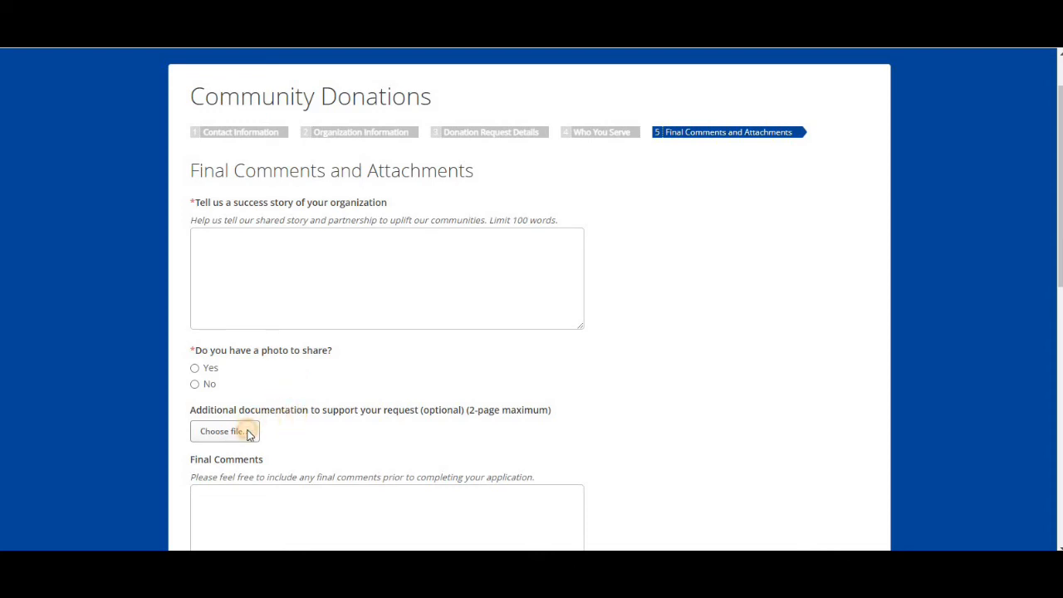
pyautogui.click(225, 432)
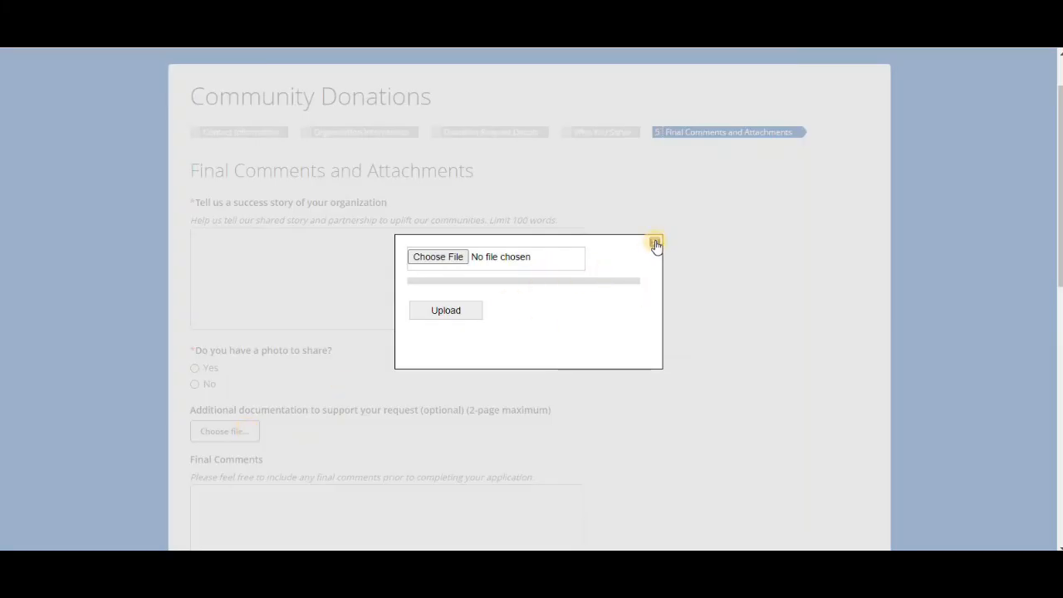
pyautogui.click(654, 242)
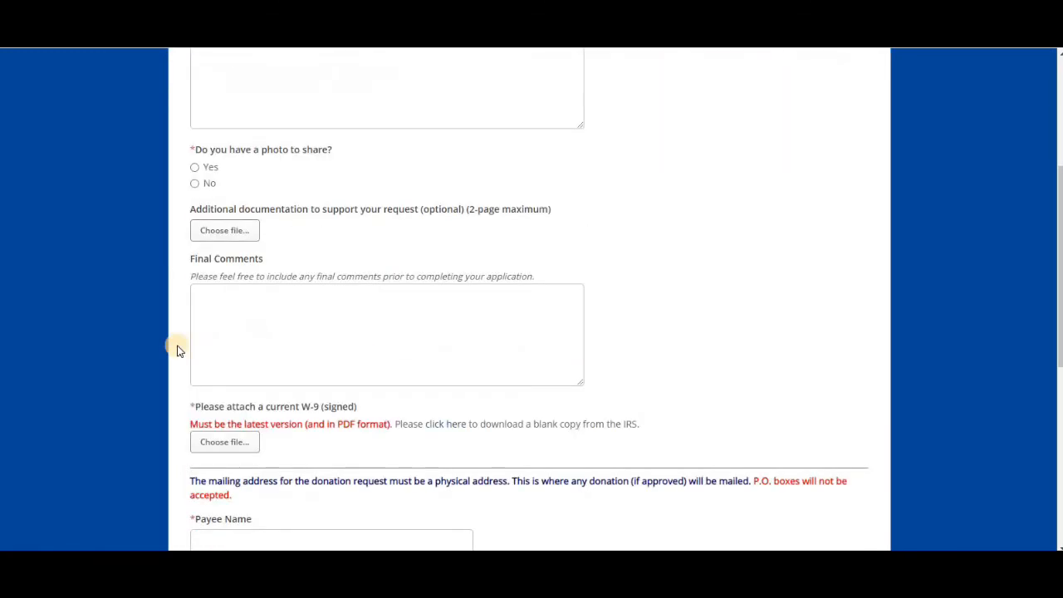
pyautogui.moveTo(304, 318)
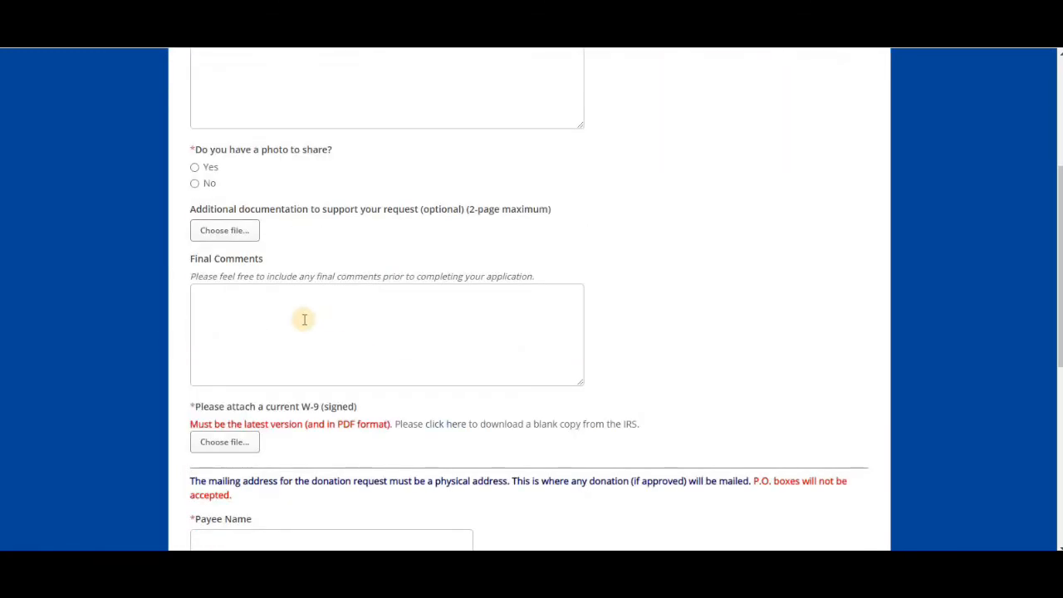
# Step: Scroll past the W-9 upload and payee mailing fields to the Save, Submit and Cancel buttons
pyautogui.scroll(-3)
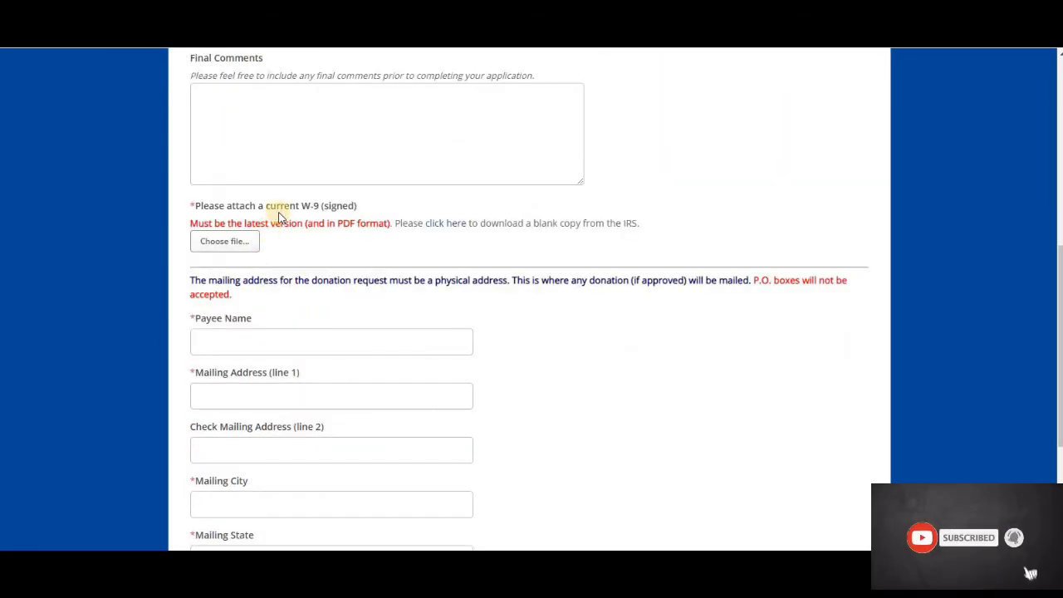
pyautogui.moveTo(540, 245)
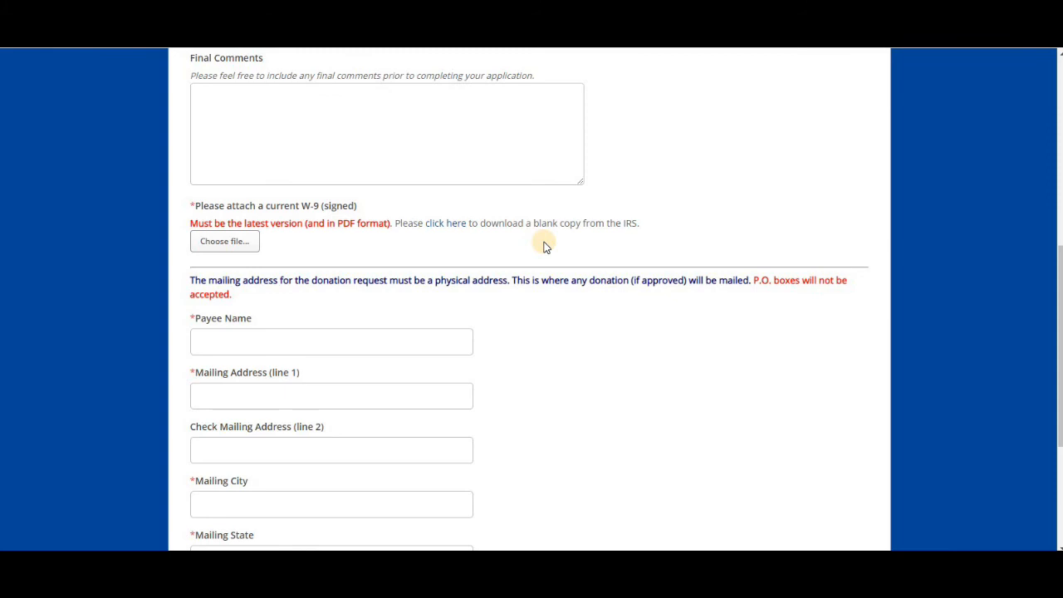
pyautogui.moveTo(325, 297)
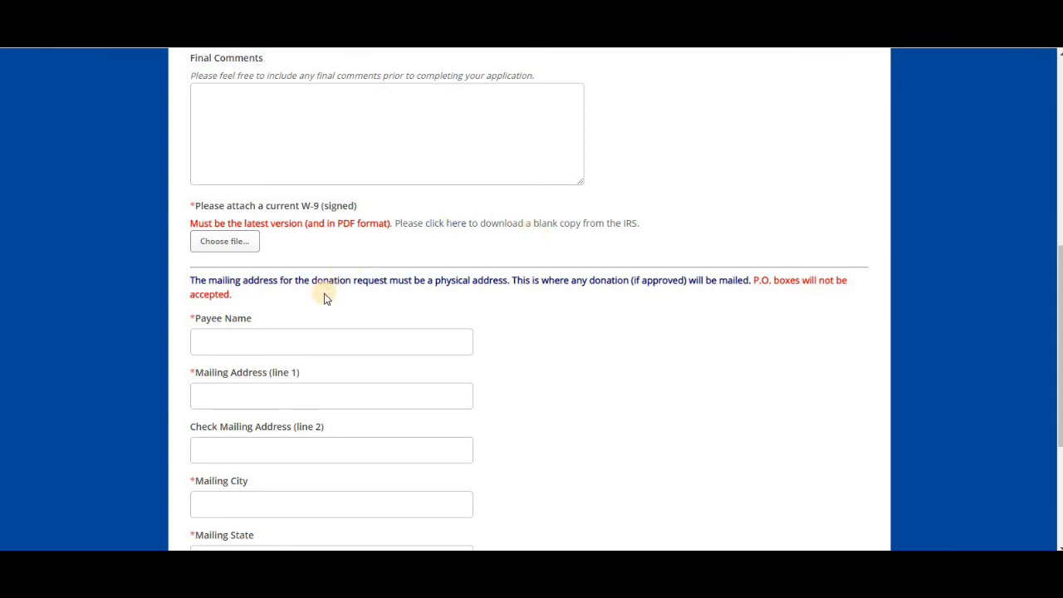
pyautogui.moveTo(422, 299)
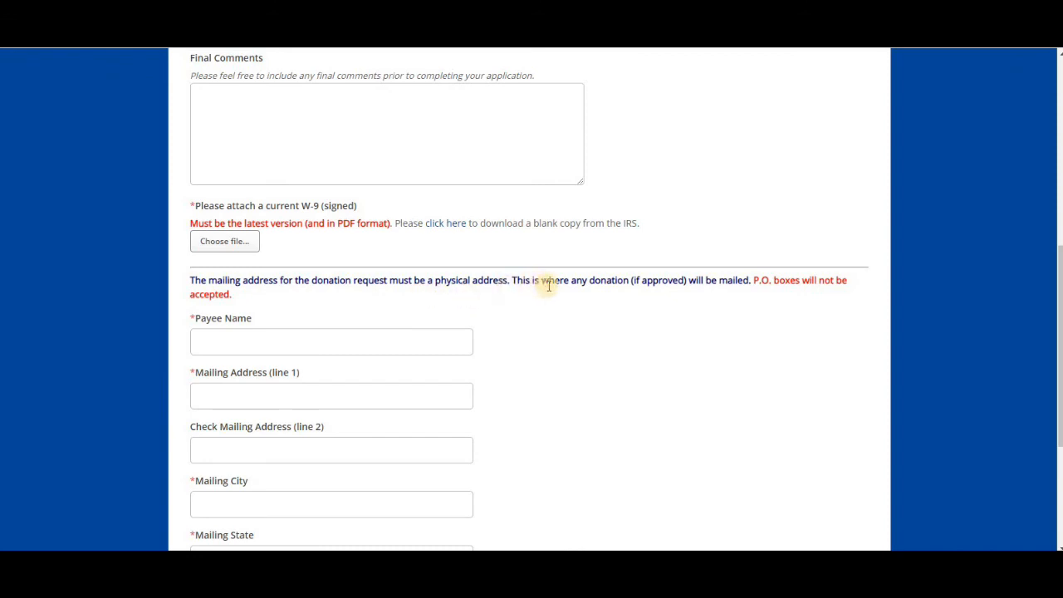
pyautogui.moveTo(634, 272)
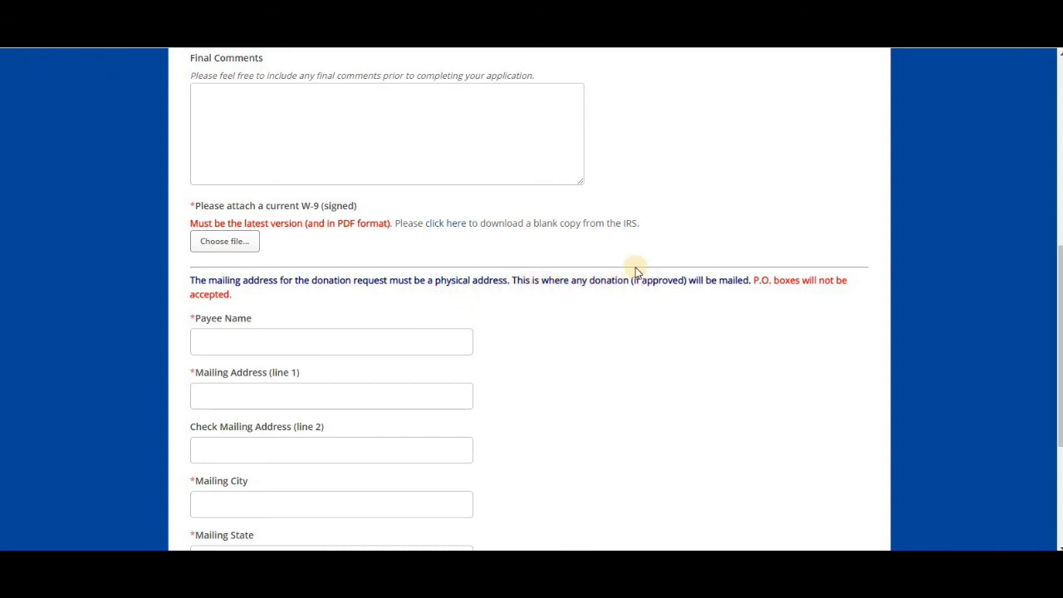
pyautogui.moveTo(534, 322)
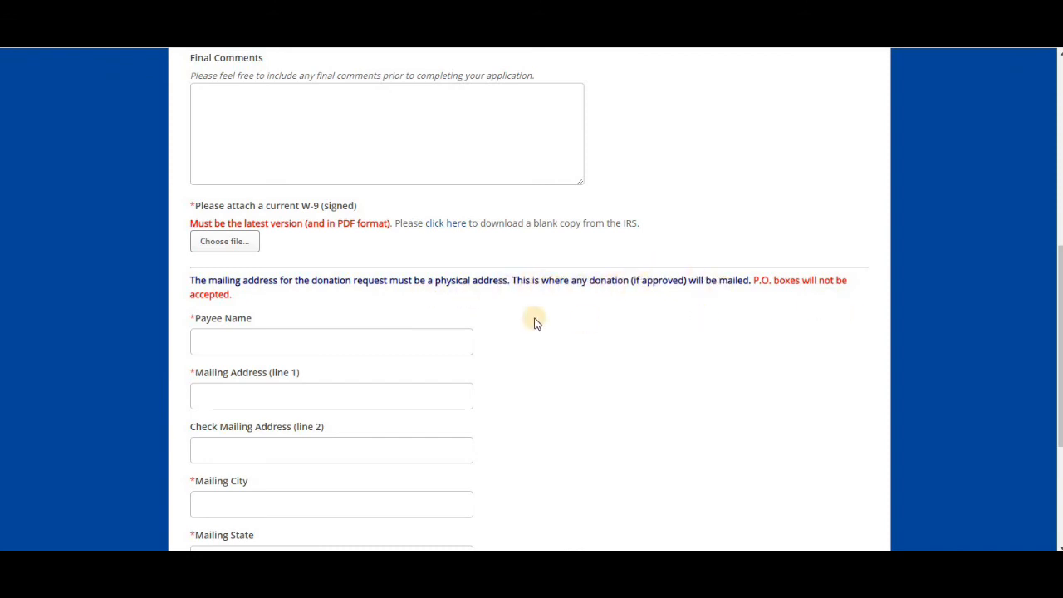
pyautogui.scroll(-3)
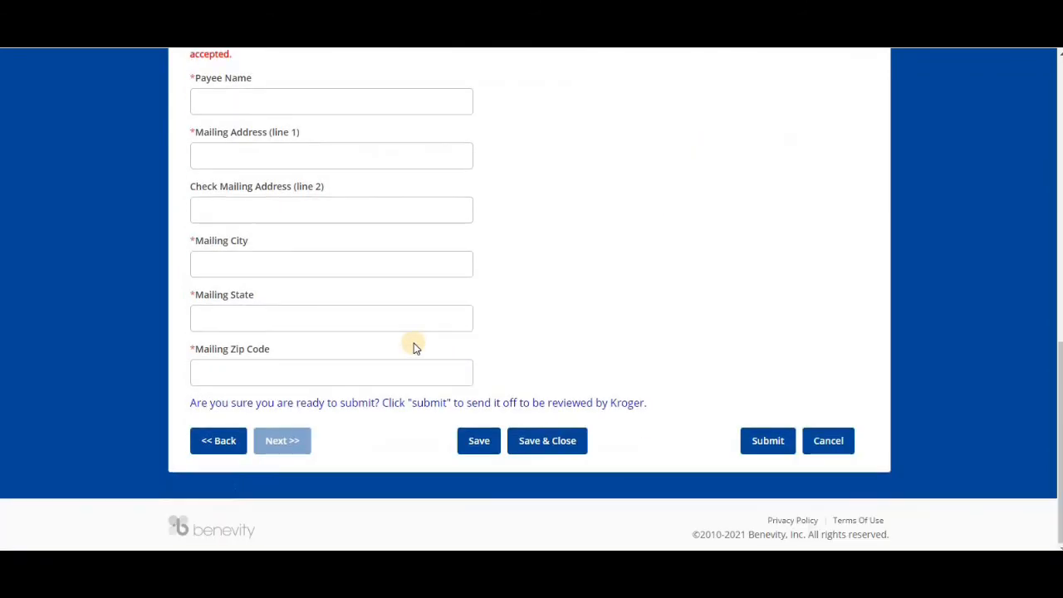
pyautogui.moveTo(306, 397)
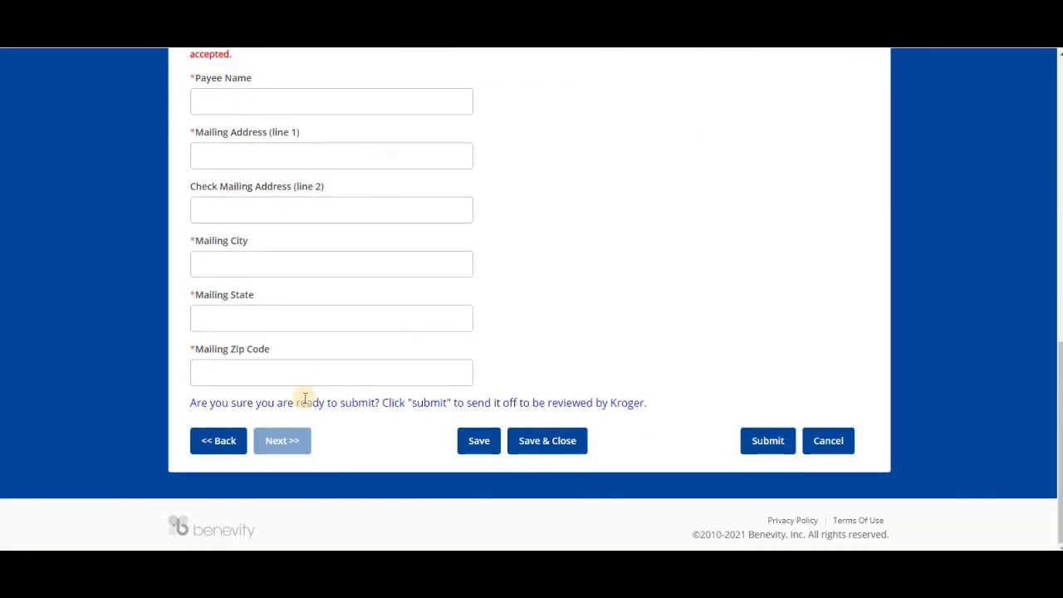